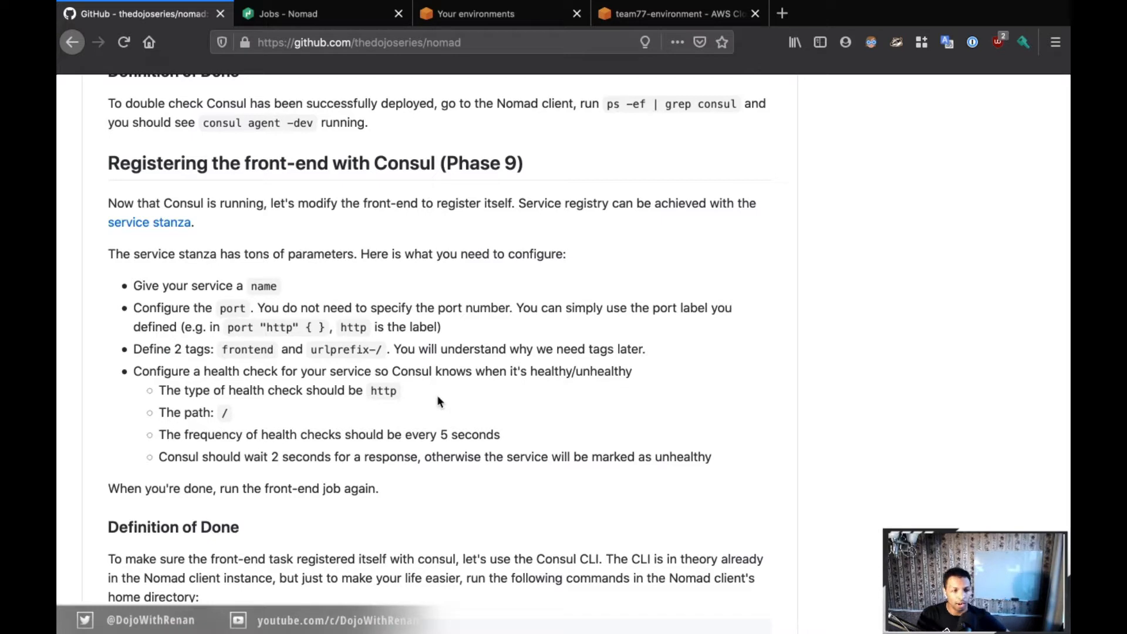
# Bring up frontend.nomad in the Cloud9 editor, scrolled to the resources block
pyautogui.scroll(-3)
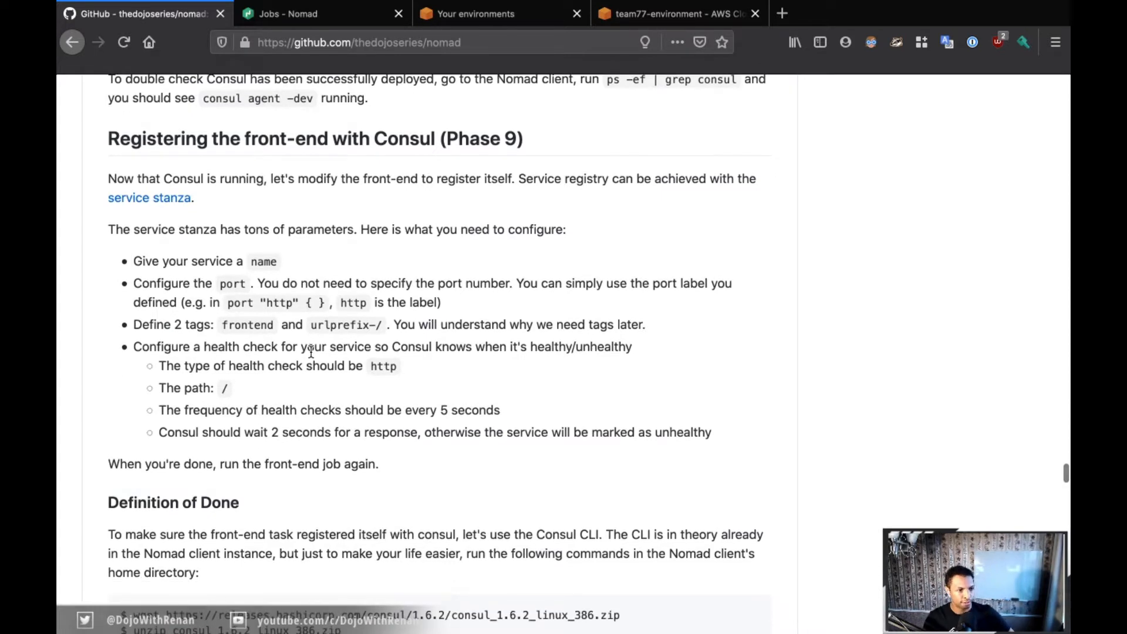
pyautogui.moveTo(406, 204)
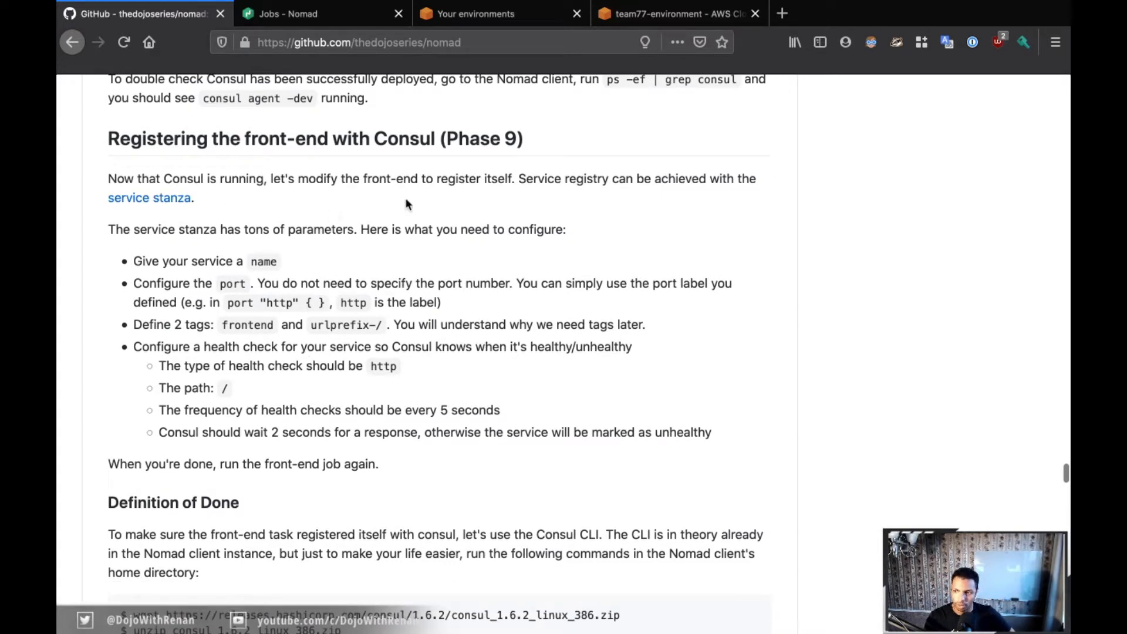
pyautogui.moveTo(676, 256)
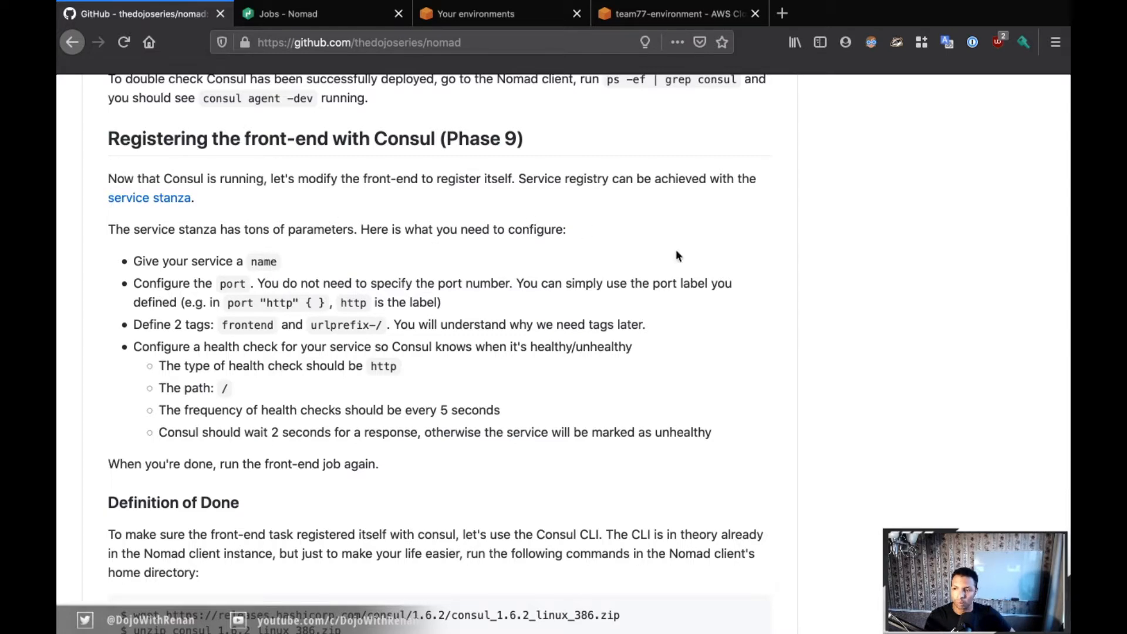
pyautogui.scroll(-3)
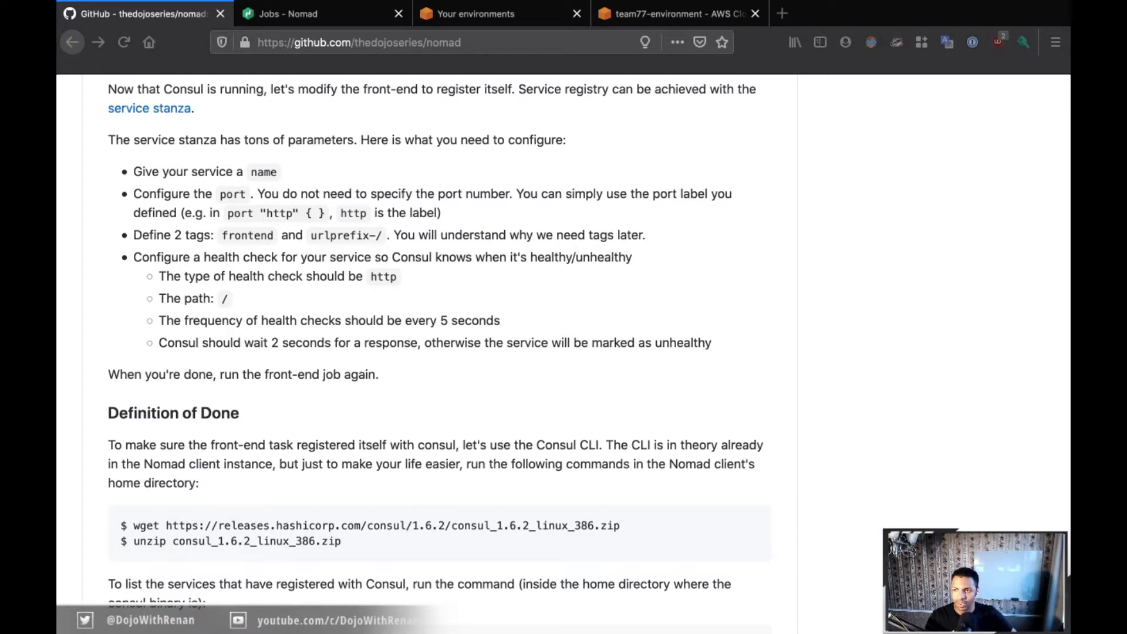
pyautogui.moveTo(765, 33)
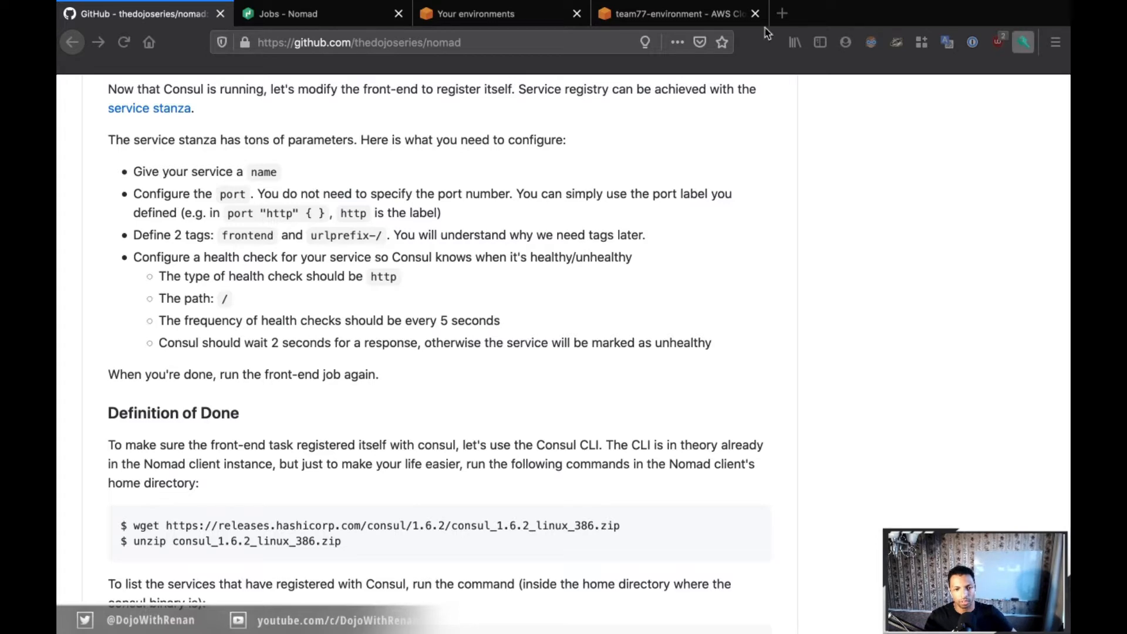
pyautogui.click(676, 14)
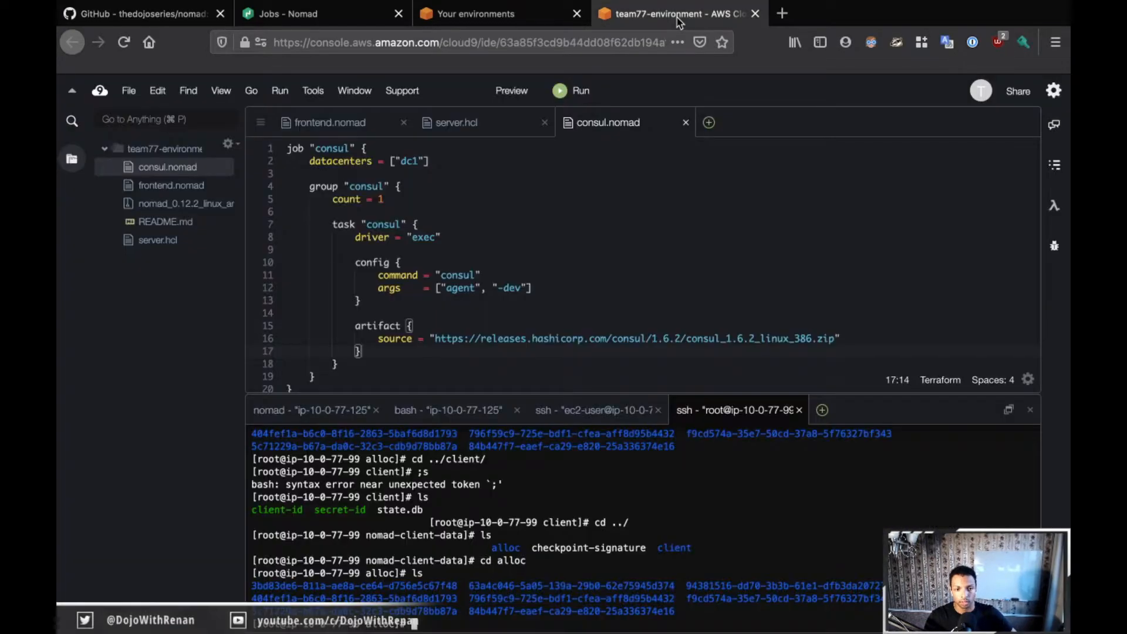
pyautogui.moveTo(412, 229)
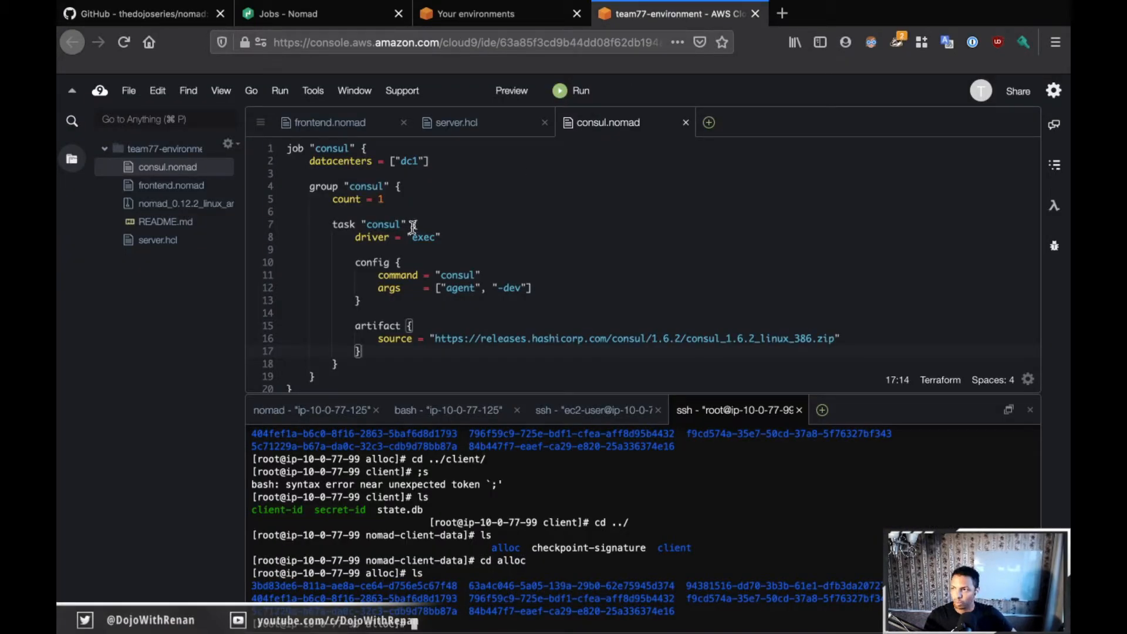
pyautogui.click(170, 185)
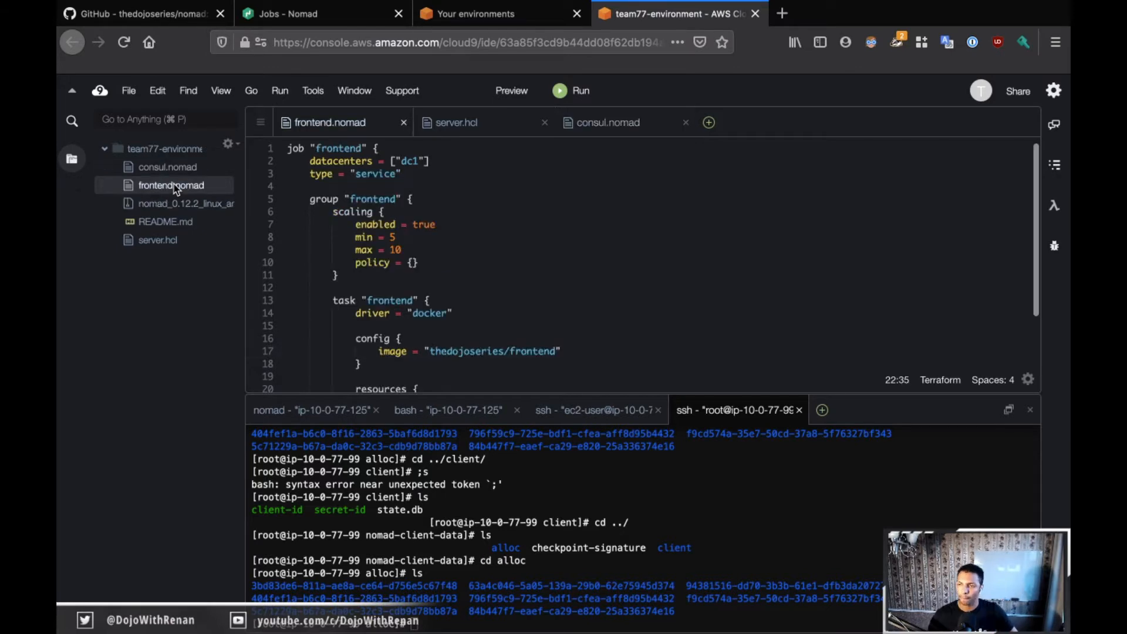
pyautogui.scroll(-3)
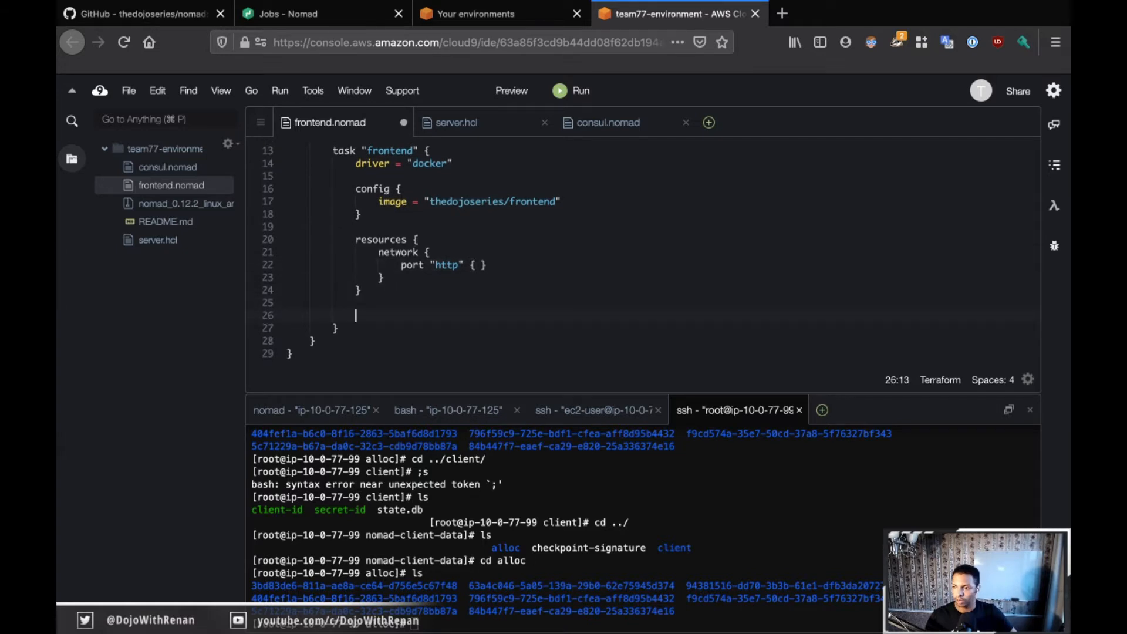
# Add a service block with name = "frontend" and port = "http" to the frontend task
pyautogui.write('service {')
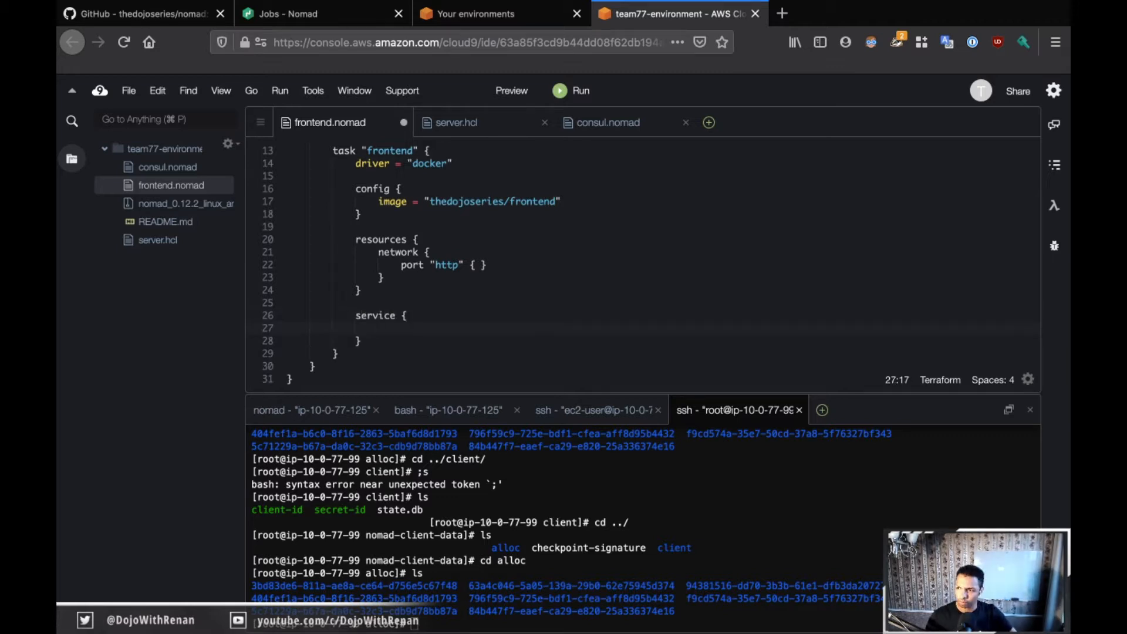
pyautogui.write('name =')
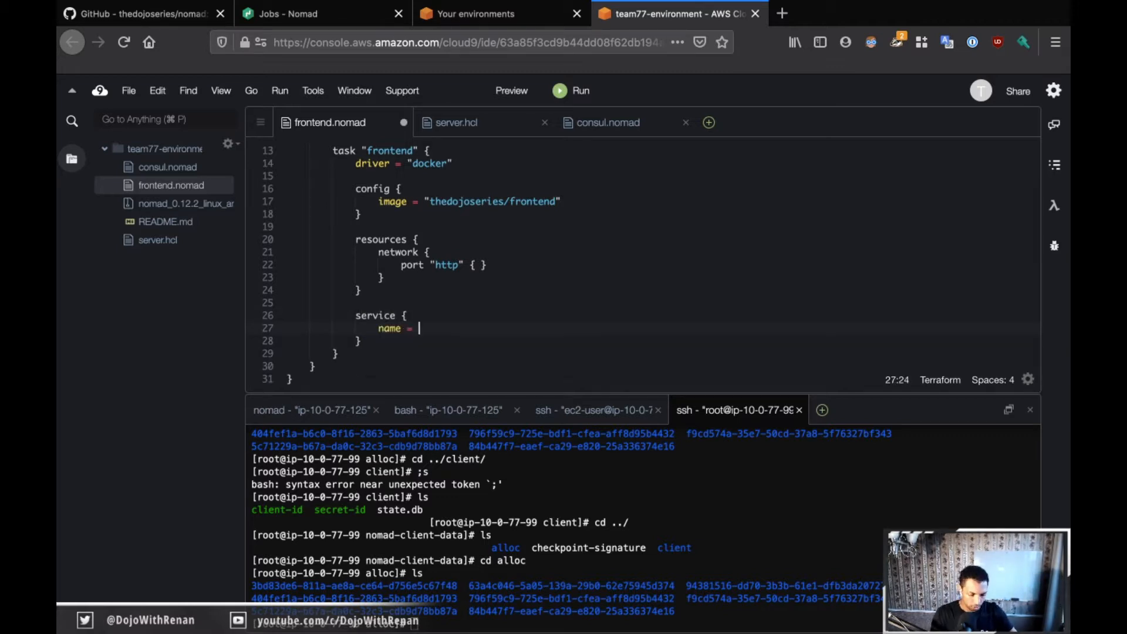
pyautogui.write('"front"')
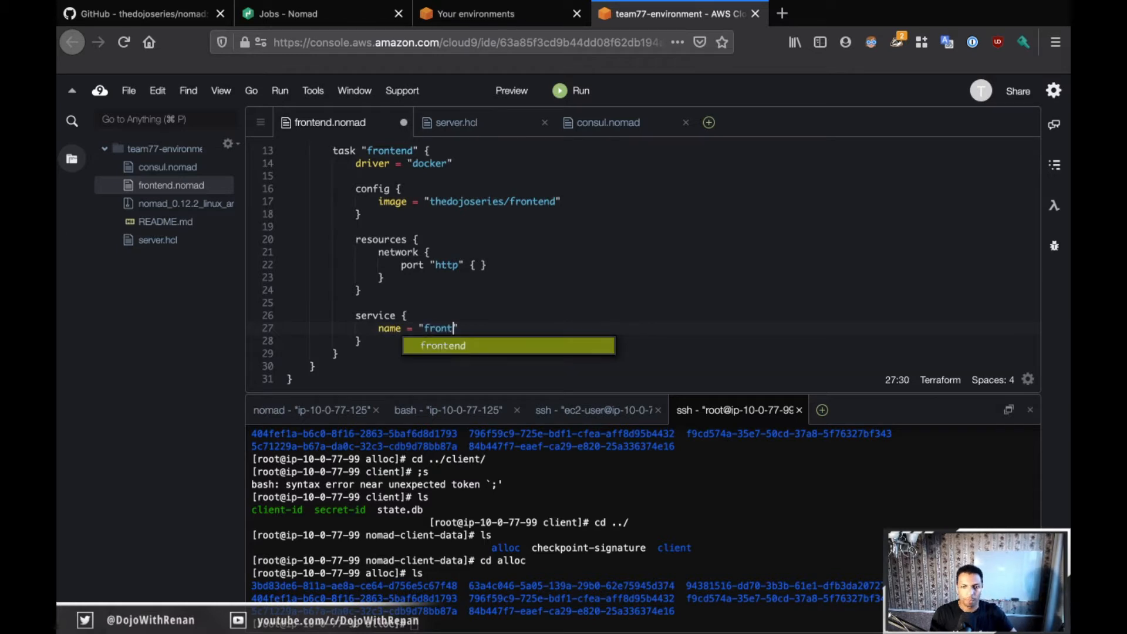
pyautogui.press('Return')
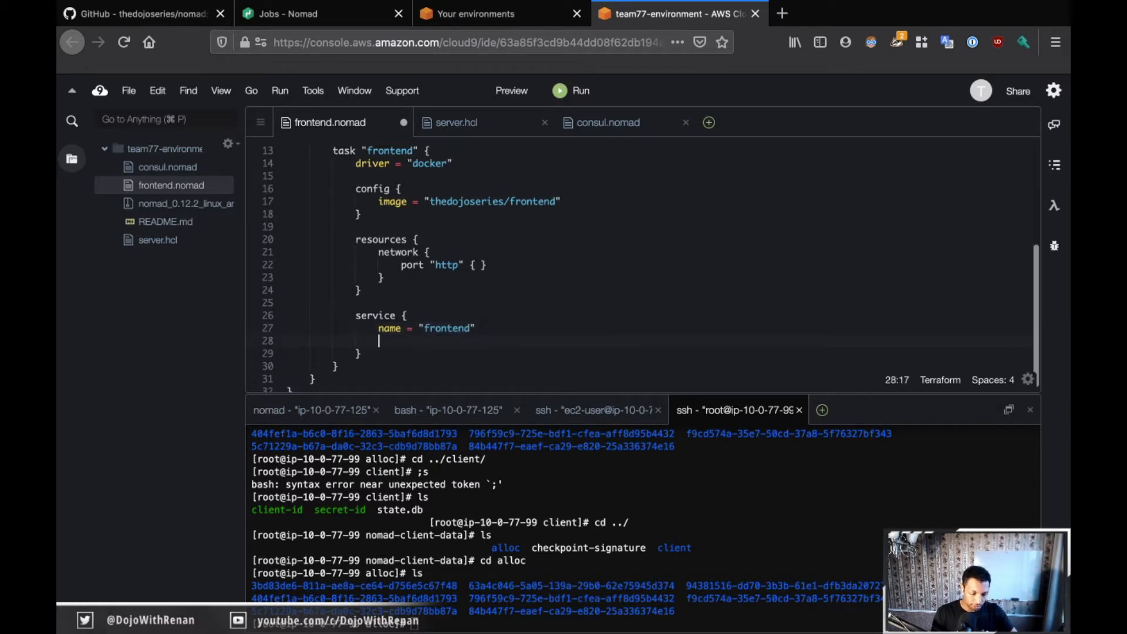
pyautogui.write('port =')
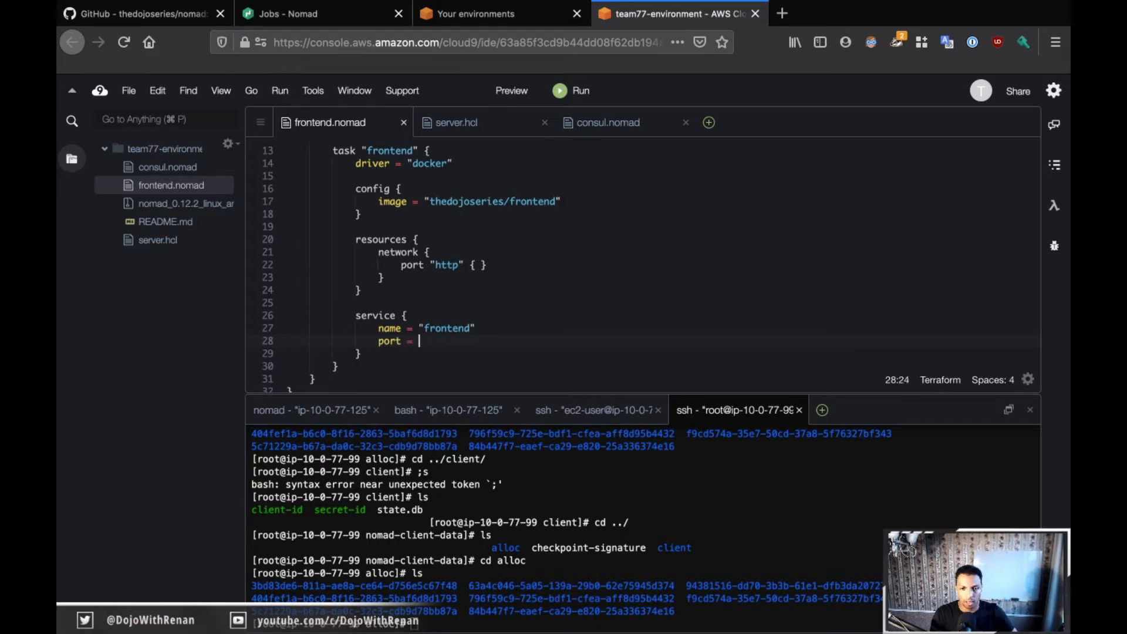
pyautogui.write('""')
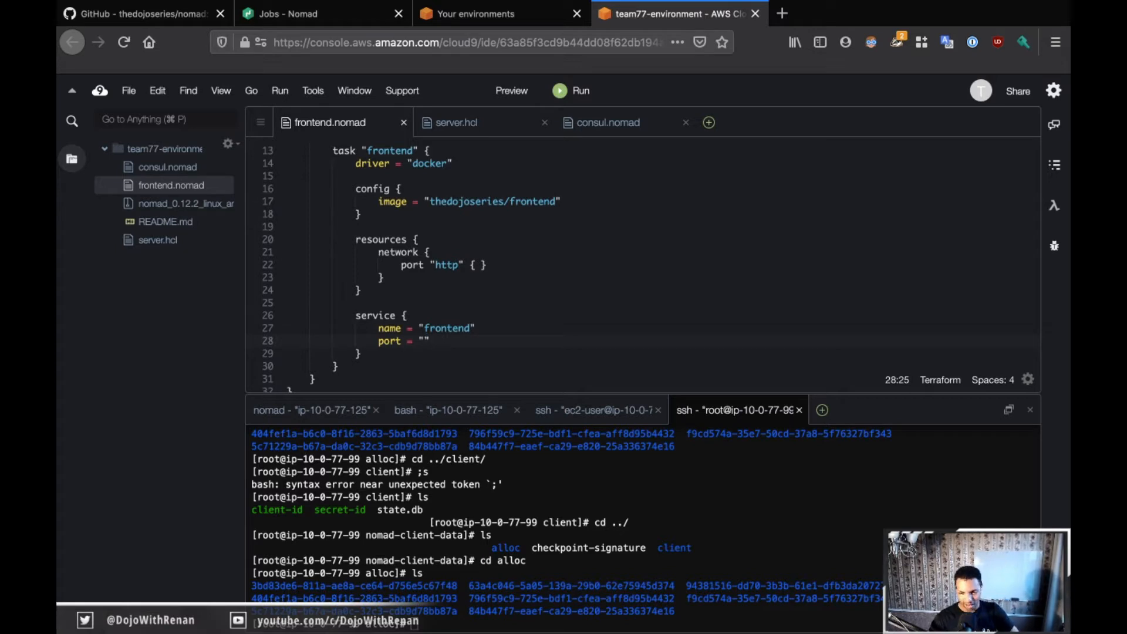
pyautogui.write('http')
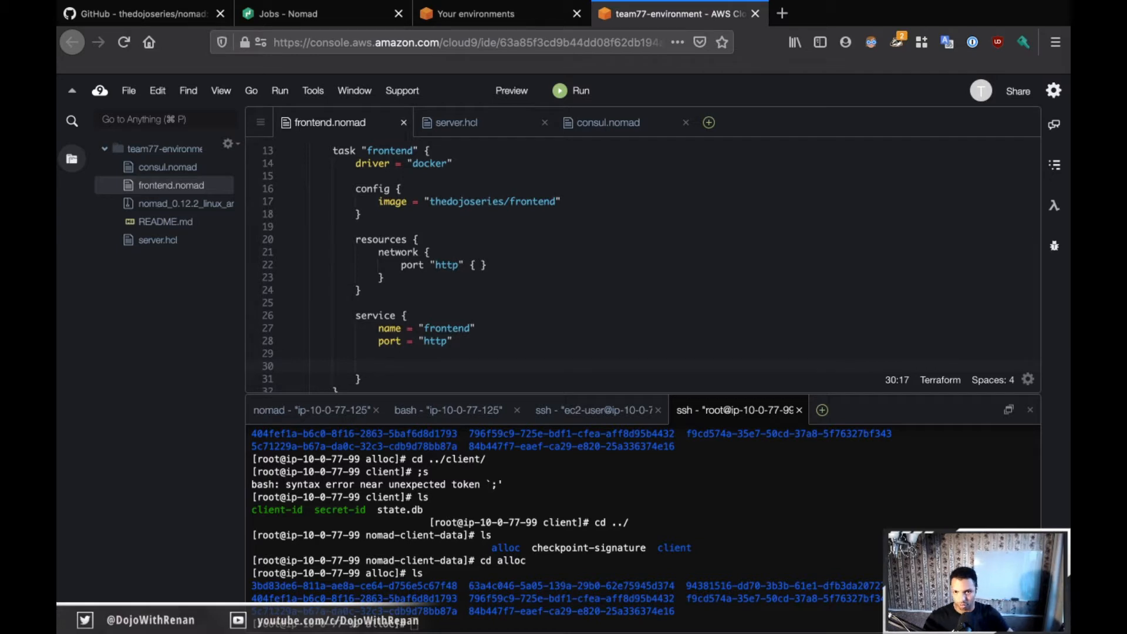
# Add tags = ["frontend", "urlprefix-/"] to the service block, cleaning up the autocompleted extra text
pyautogui.write('tags')
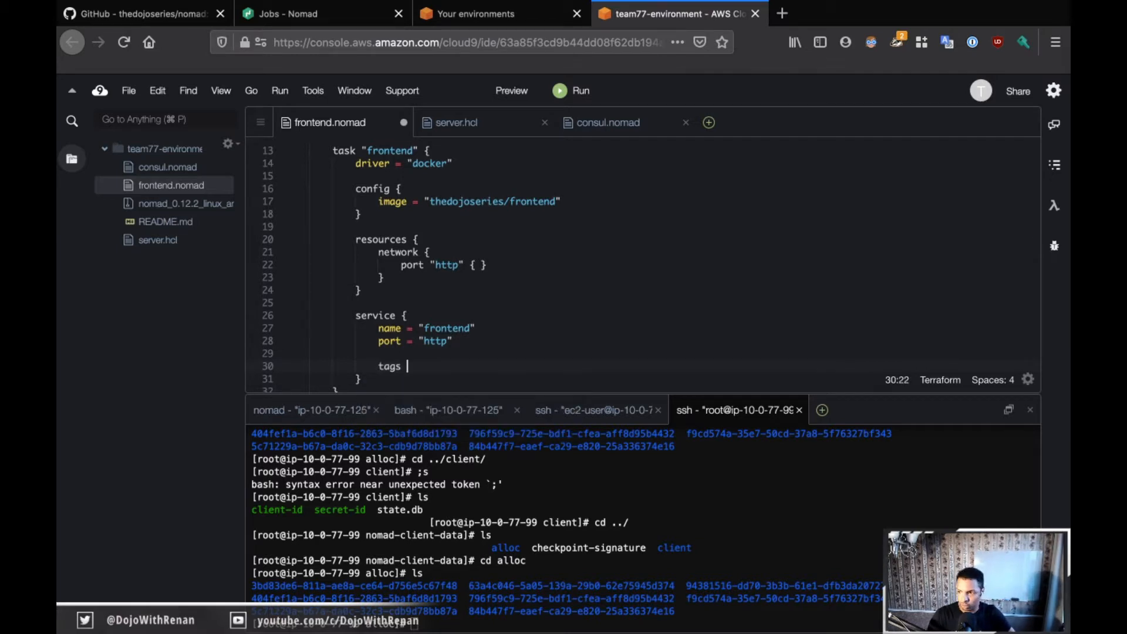
pyautogui.write('= []')
pyautogui.write('"frontend",')
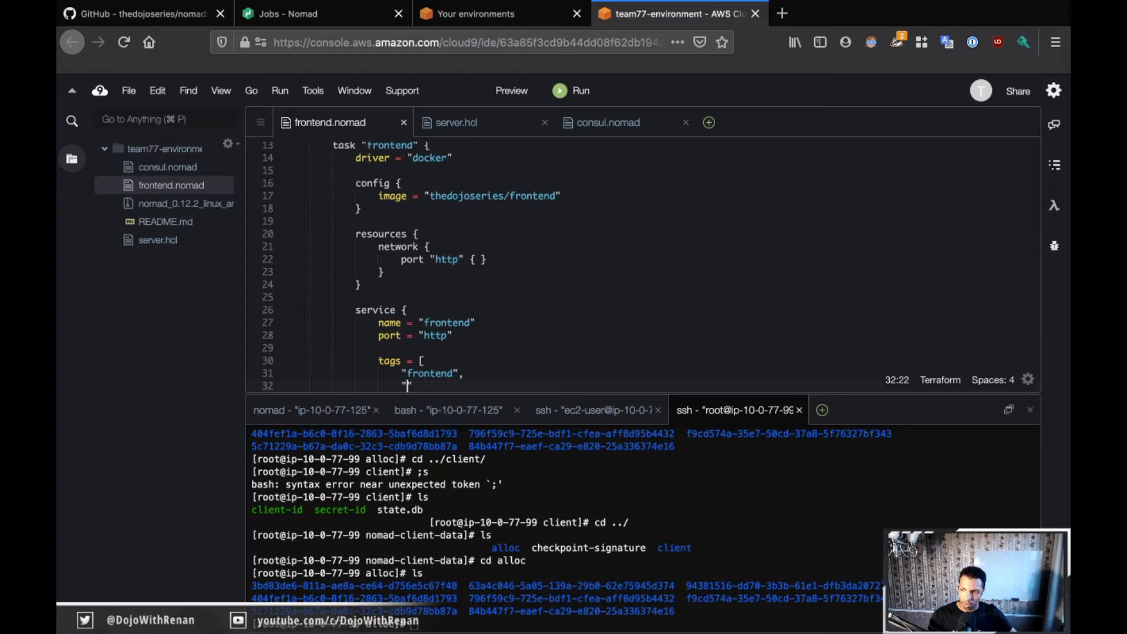
pyautogui.write('"url"')
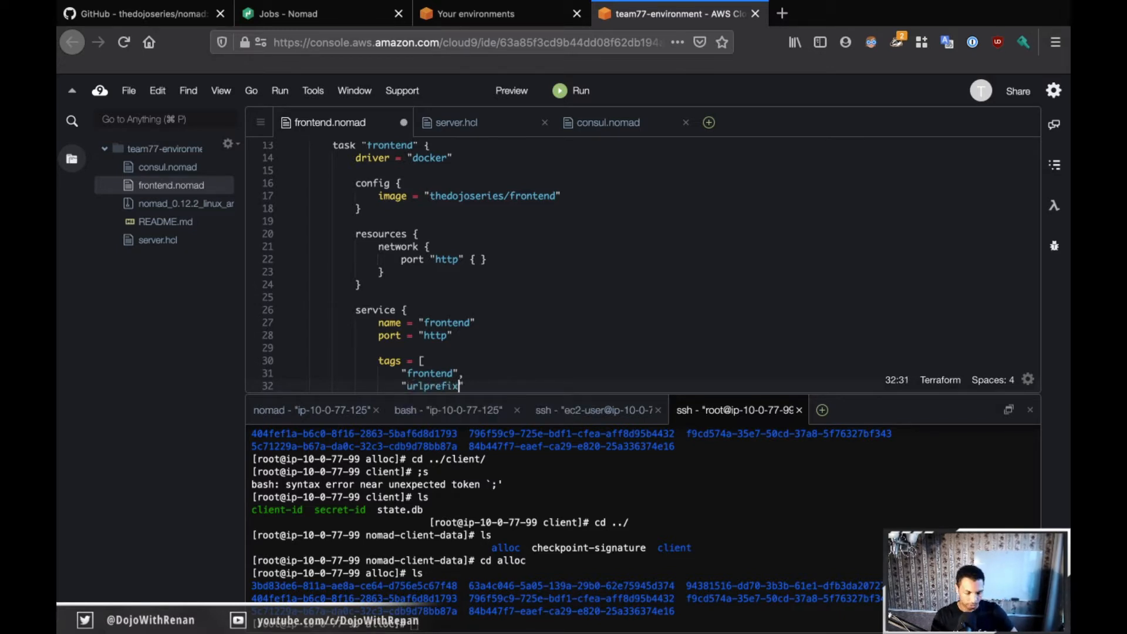
pyautogui.write('-')
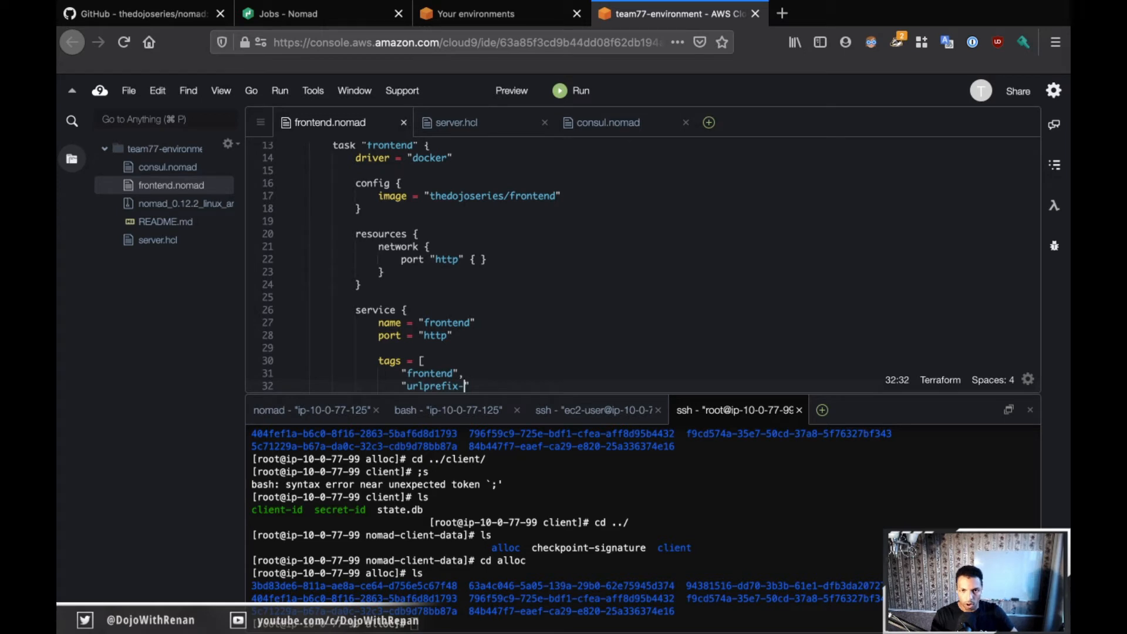
pyautogui.write('/')
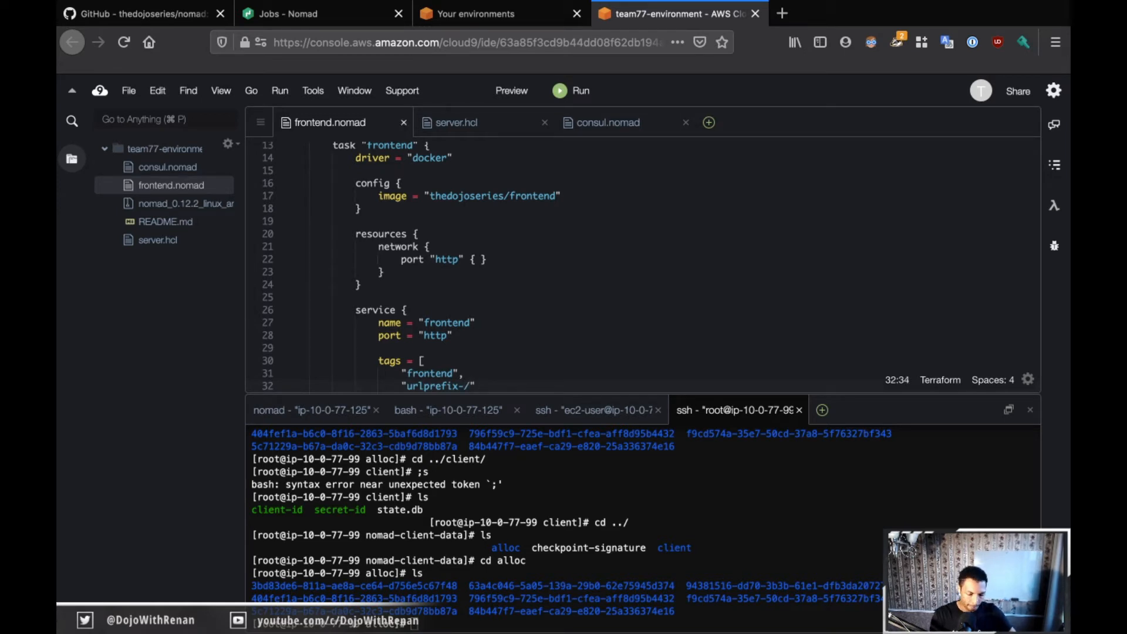
pyautogui.scroll(-3)
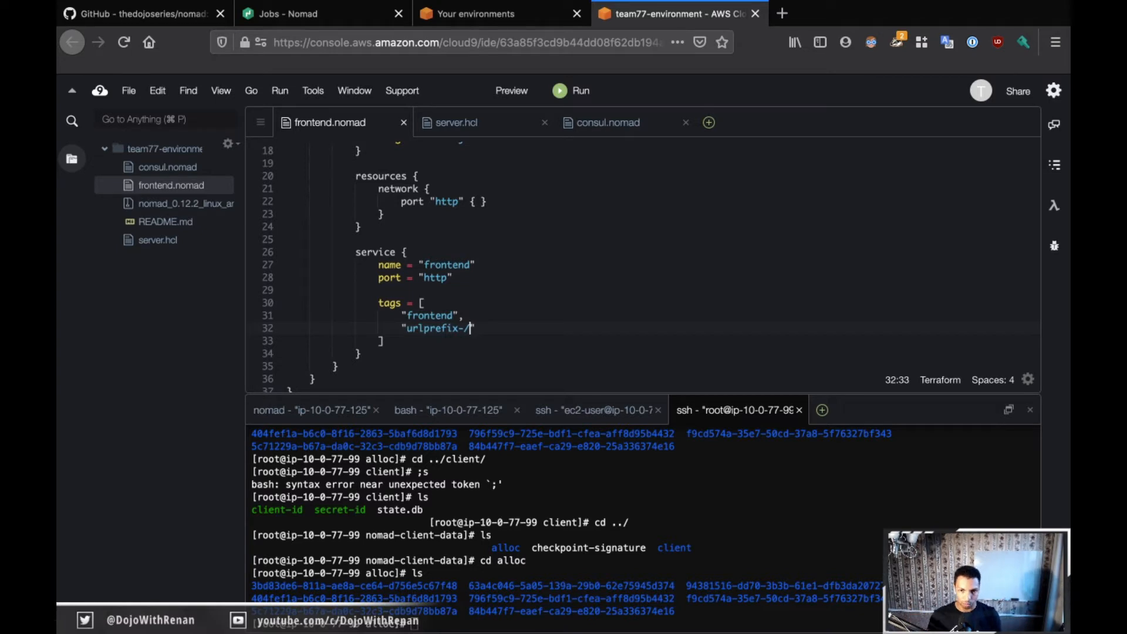
pyautogui.write('frontend')
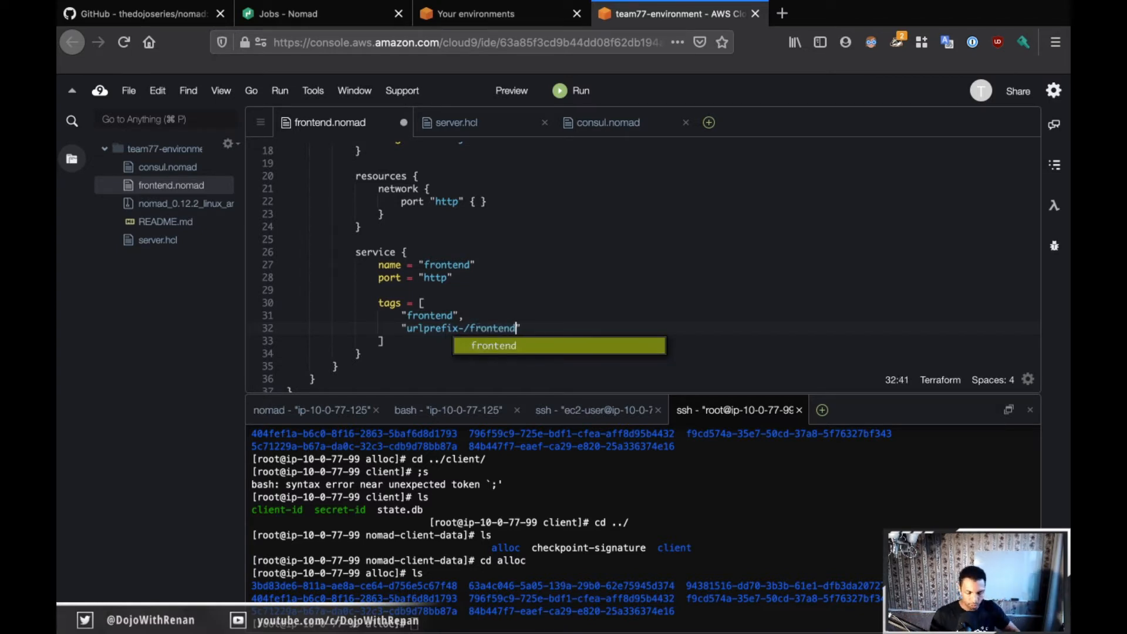
pyautogui.press('Escape')
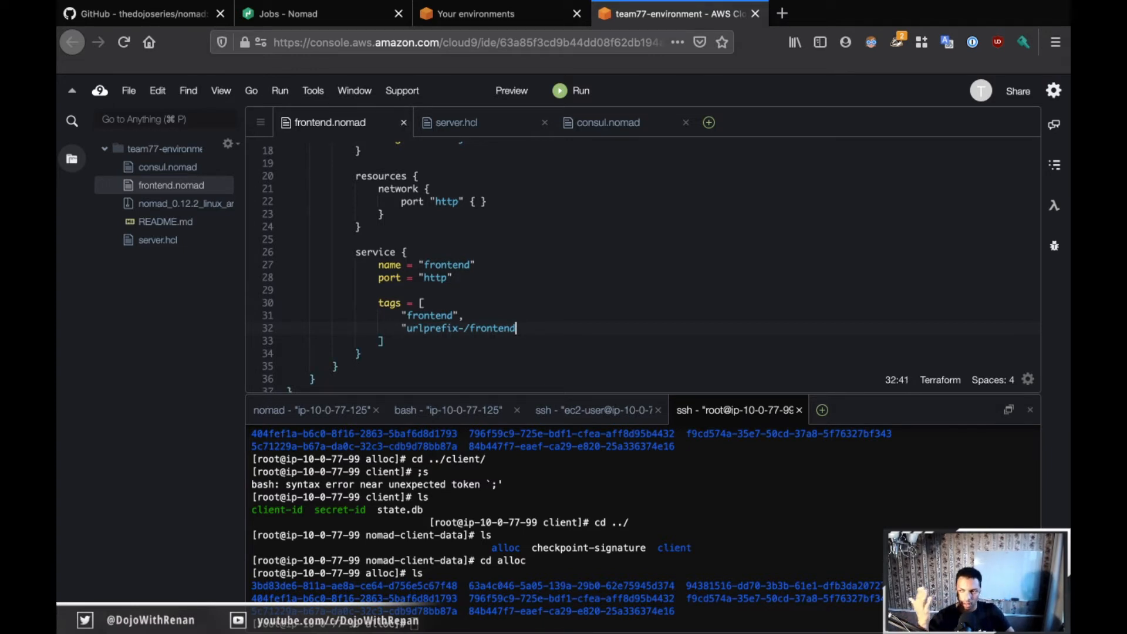
pyautogui.press('BackSpace')
pyautogui.write('"')
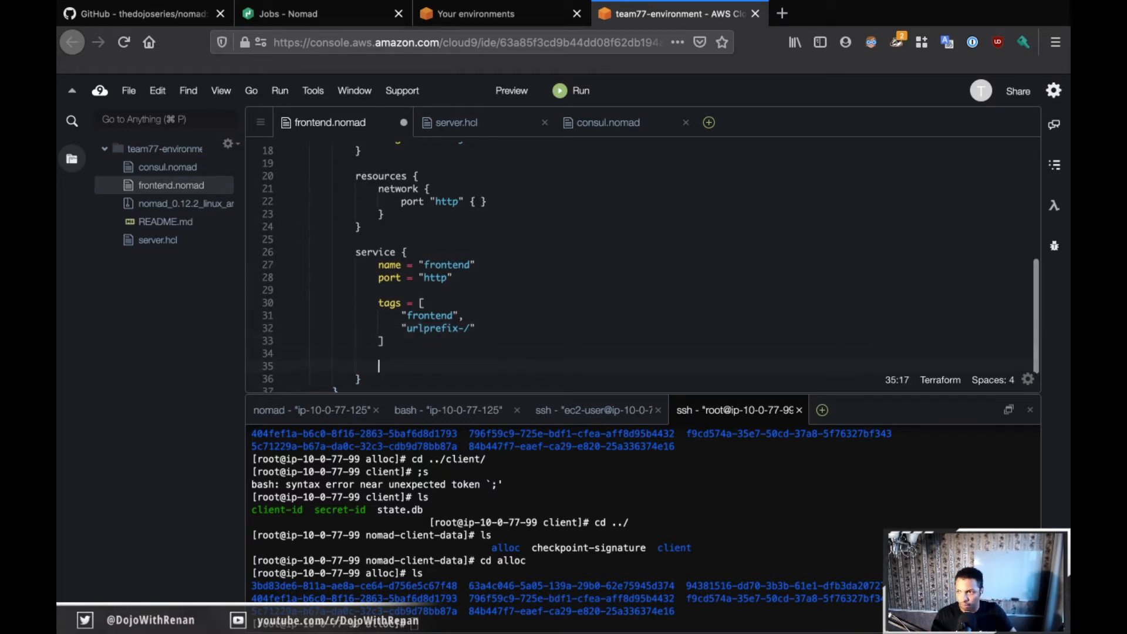
pyautogui.press('ctrl+s')
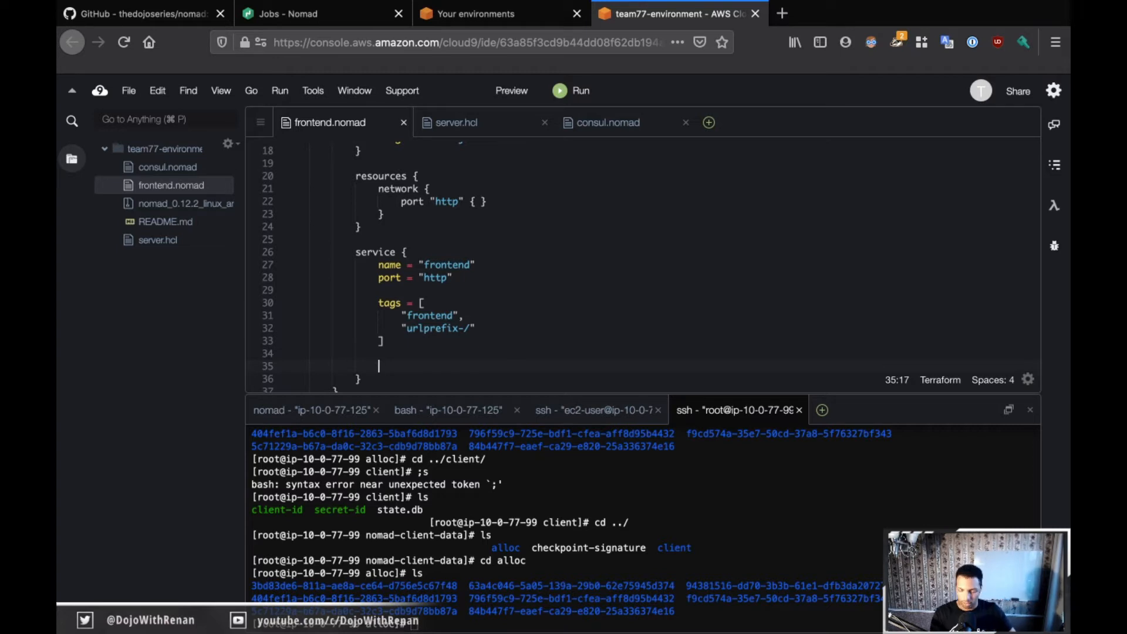
# Add a check block to the service with type = "http"
pyautogui.write('check {')
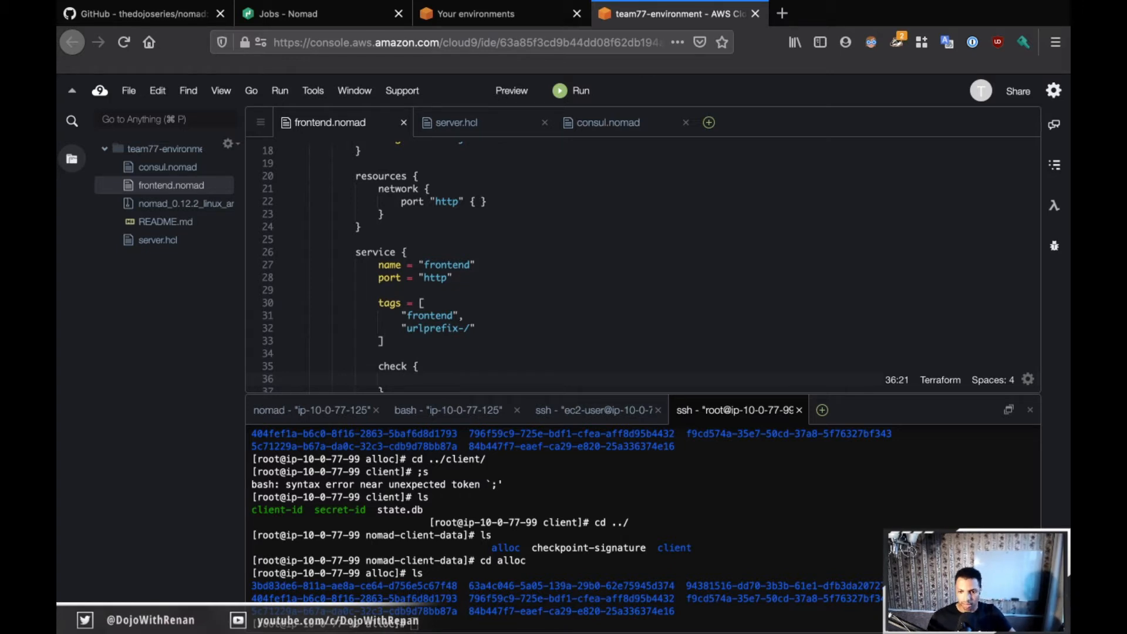
pyautogui.click(402, 379)
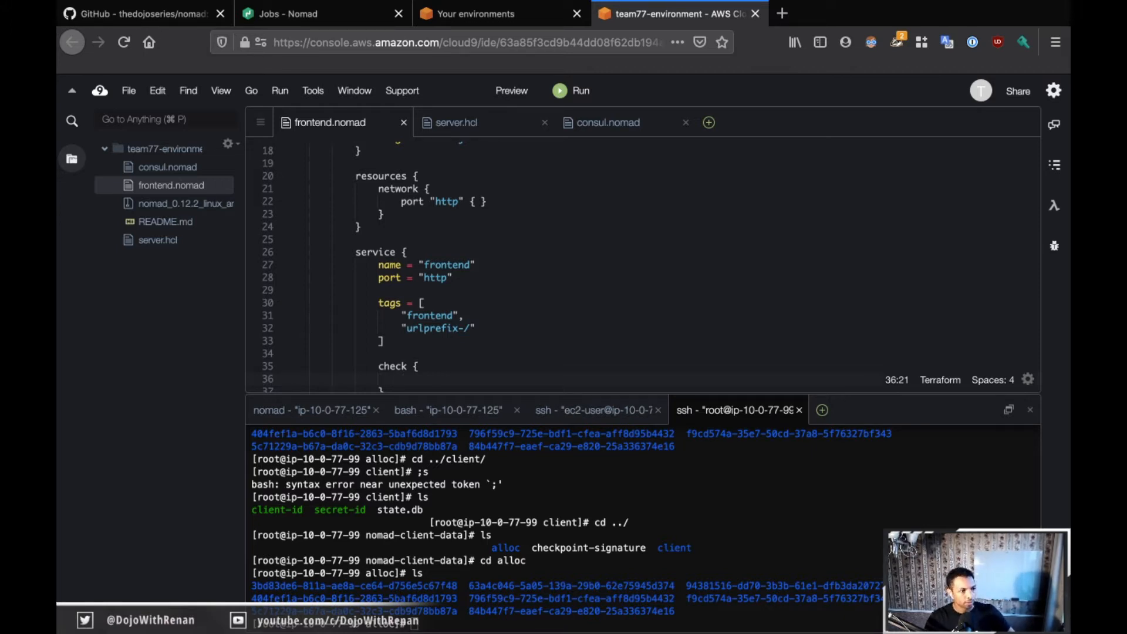
pyautogui.moveTo(690, 355)
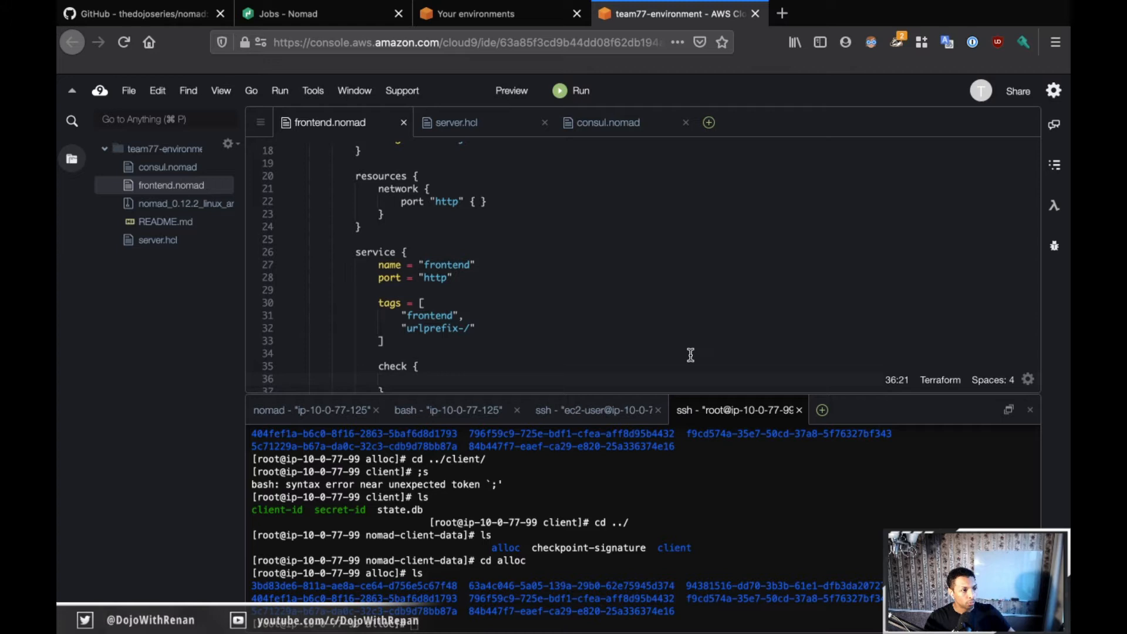
pyautogui.scroll(-3)
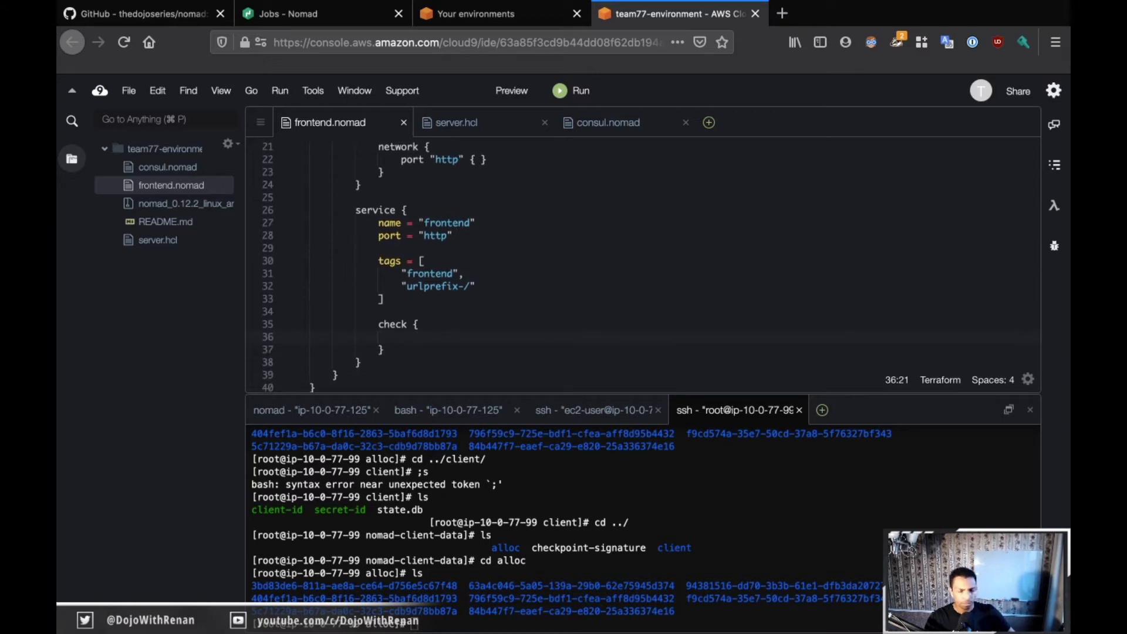
pyautogui.write('type =')
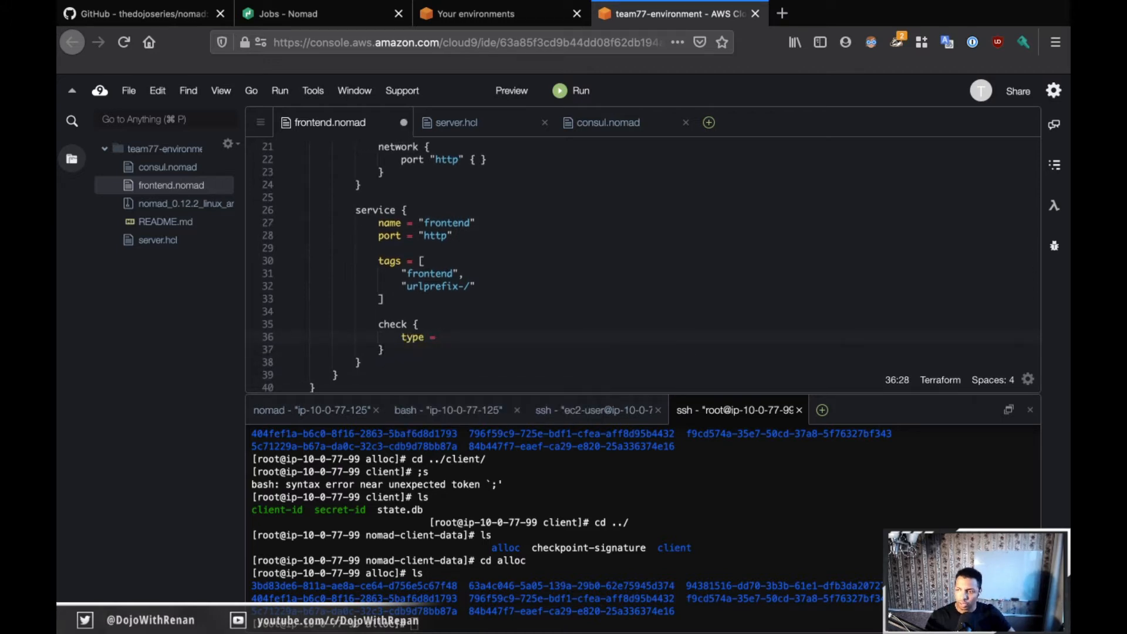
pyautogui.write('=')
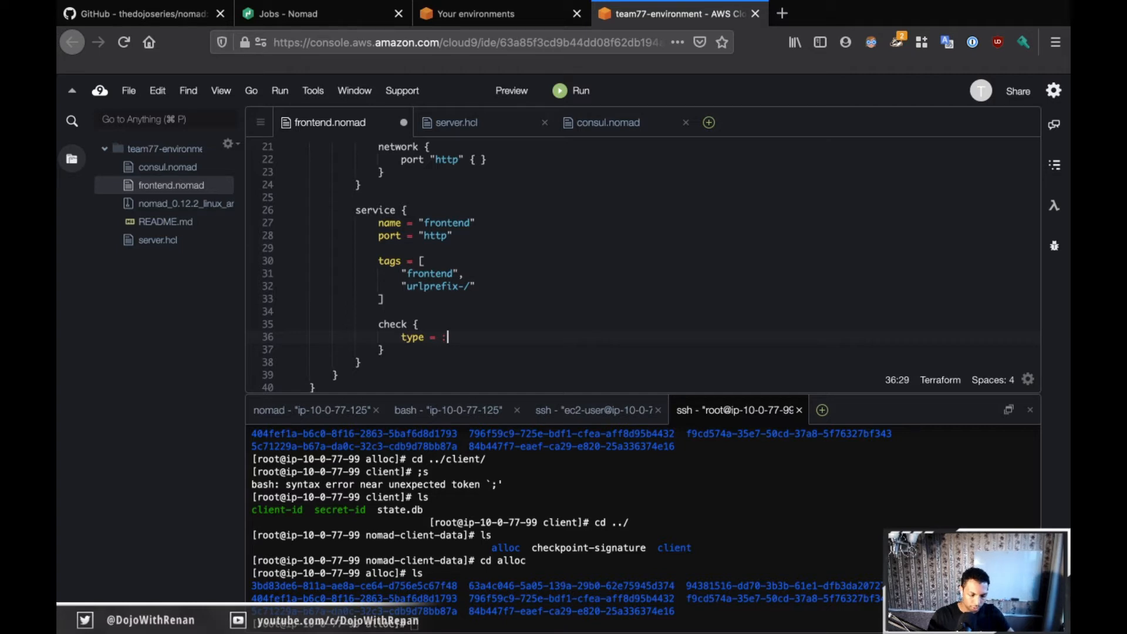
pyautogui.write('http')
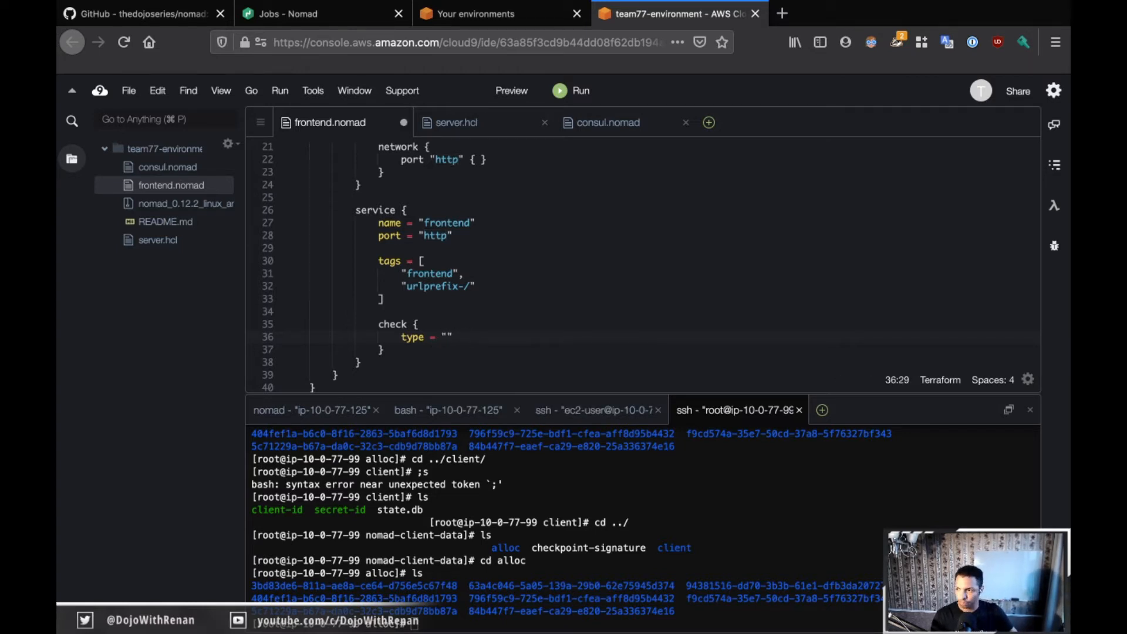
pyautogui.write('http')
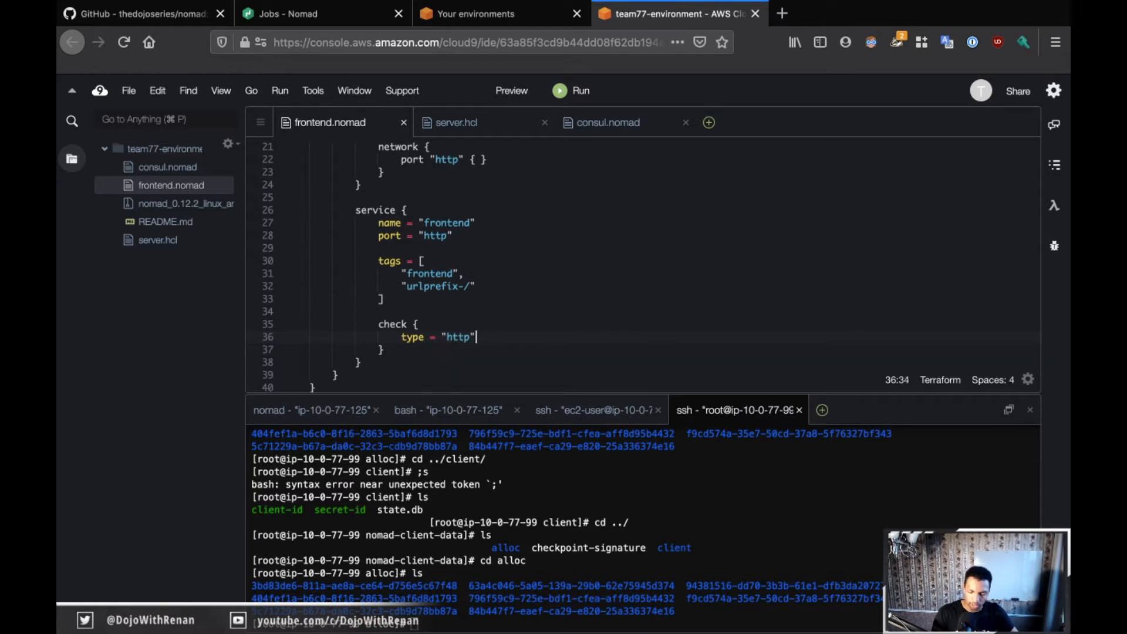
pyautogui.press('Return')
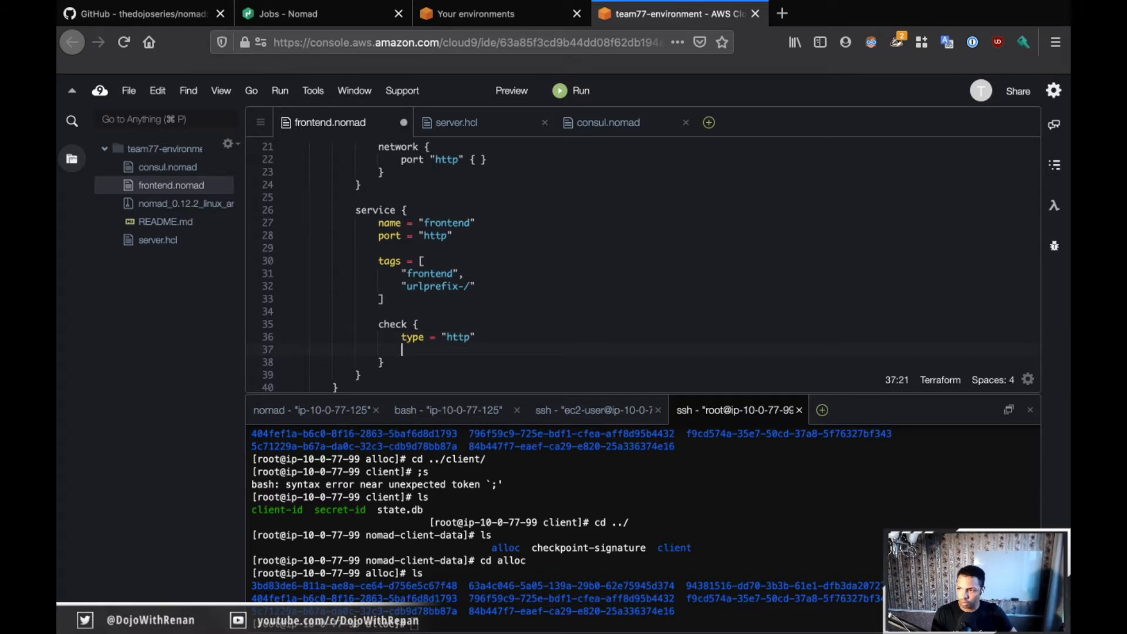
# Complete the check with path "/", interval "5s" and timeout "2s", and save the job file
pyautogui.write('path')
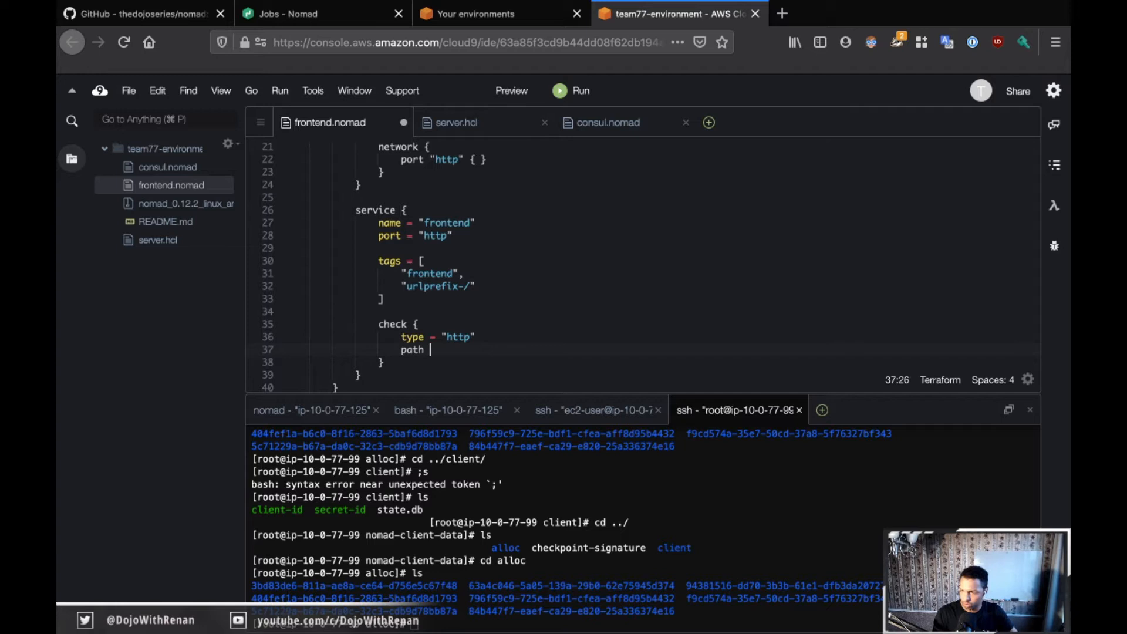
pyautogui.write('= "')
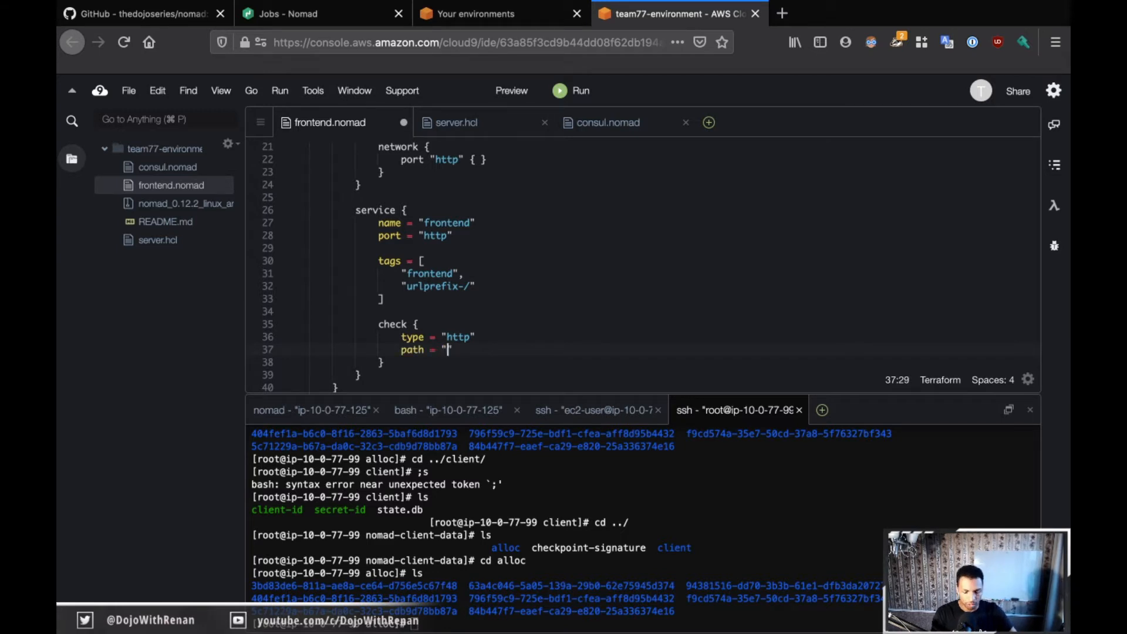
pyautogui.write('/')
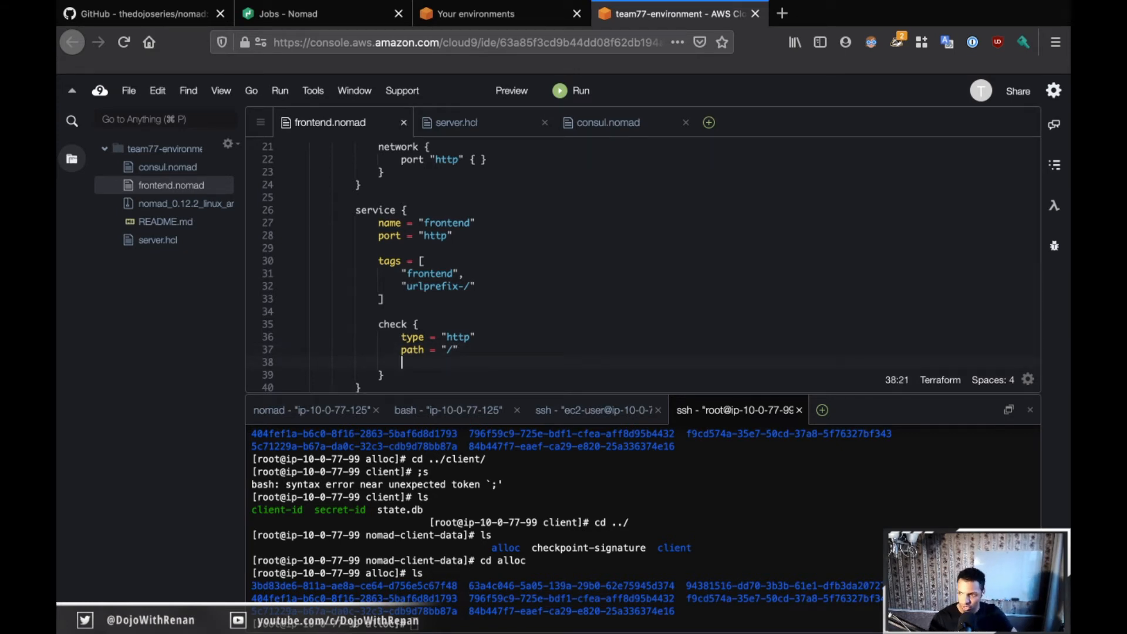
pyautogui.write('interval')
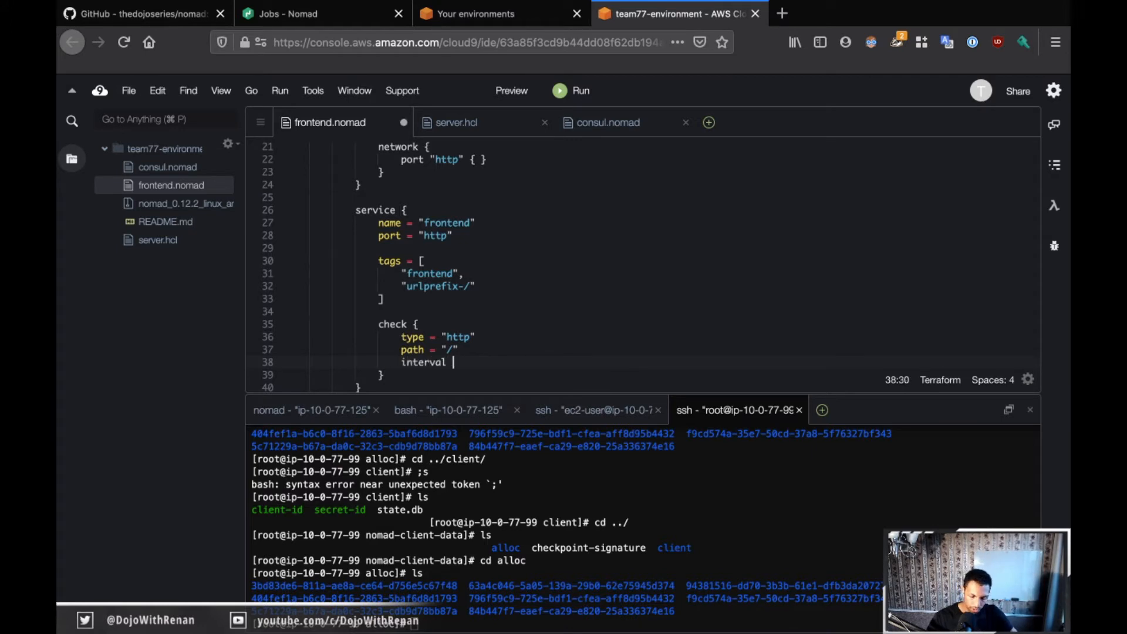
pyautogui.write('= "5')
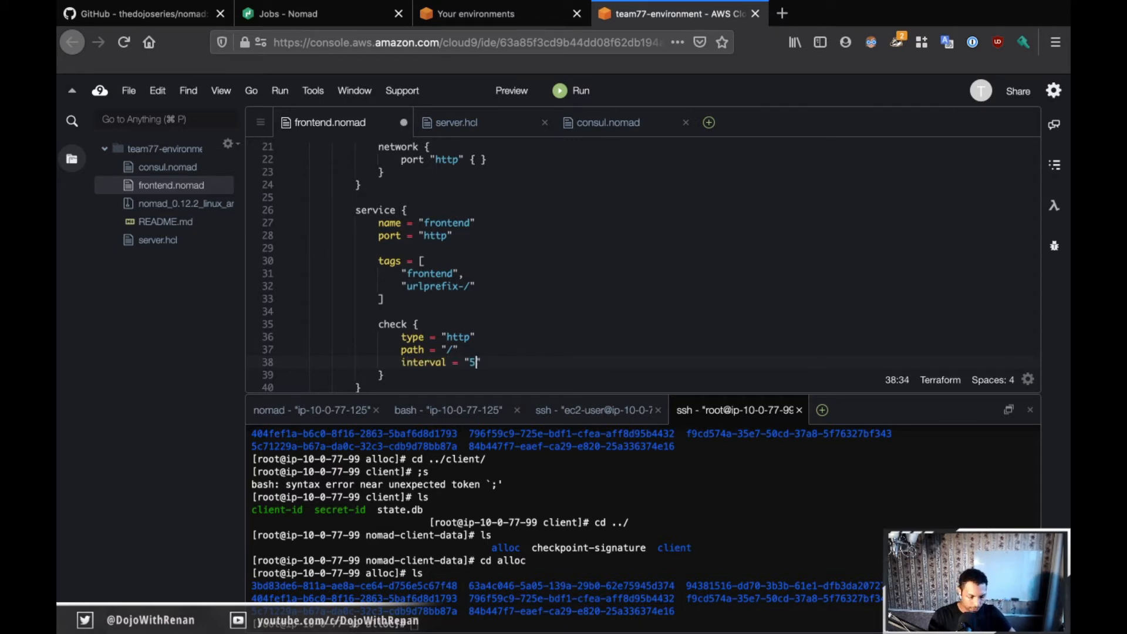
pyautogui.write('s"')
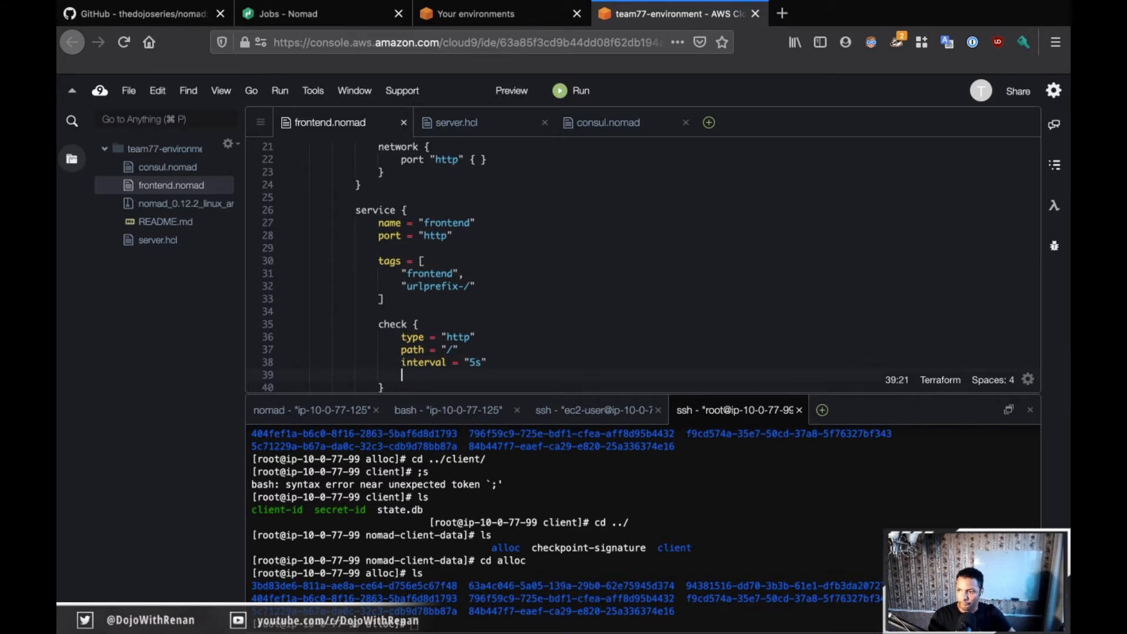
pyautogui.write('timeout = "2')
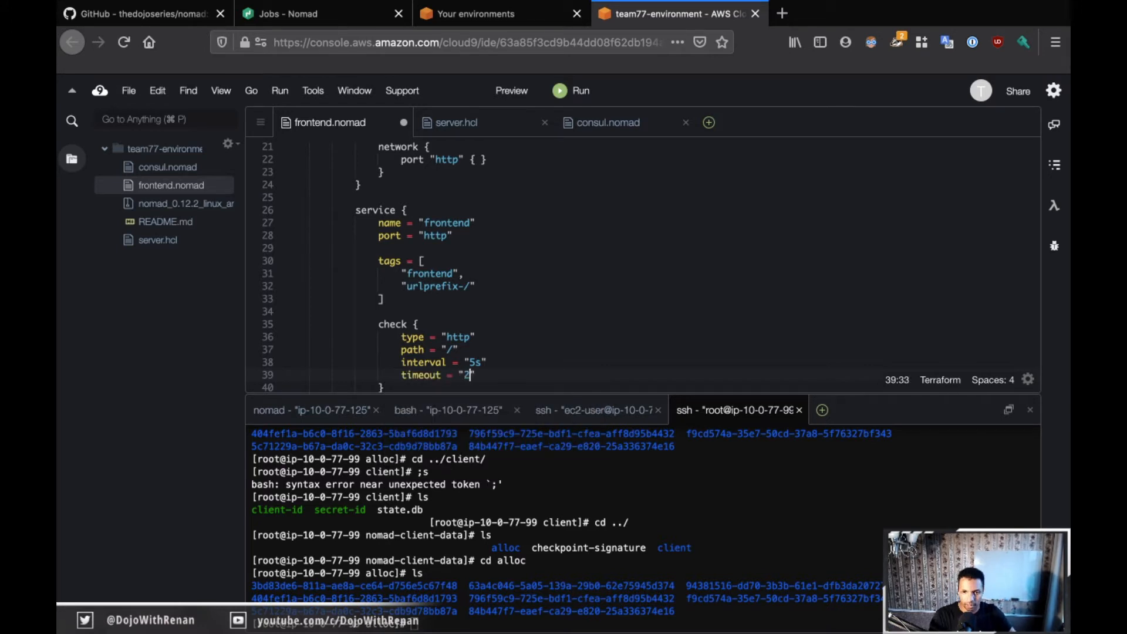
pyautogui.write('s"')
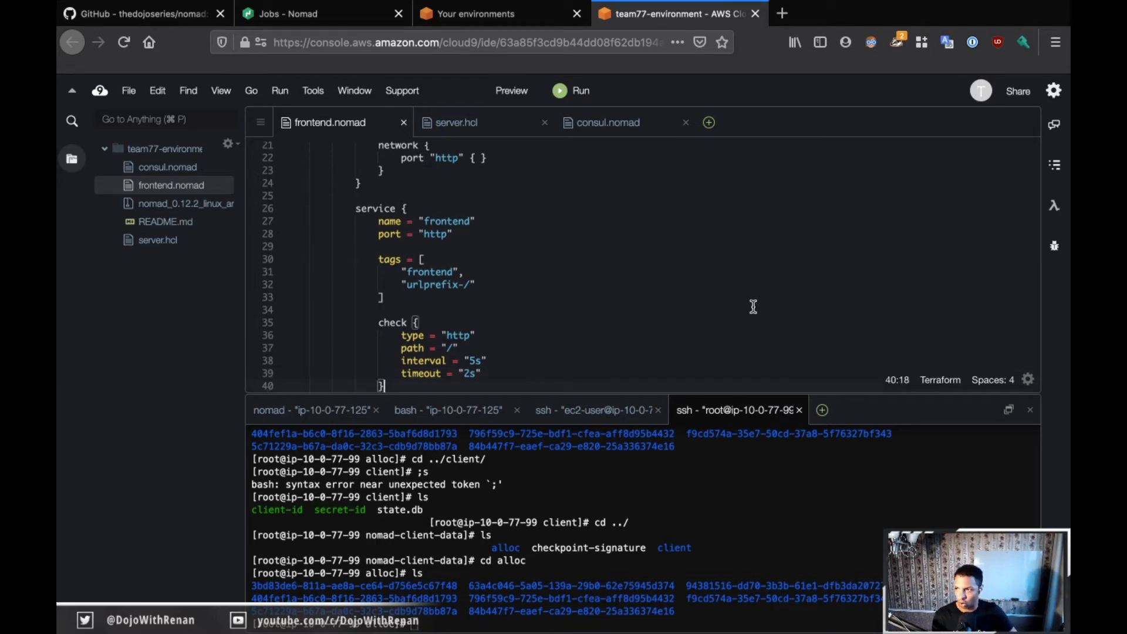
pyautogui.scroll(-3)
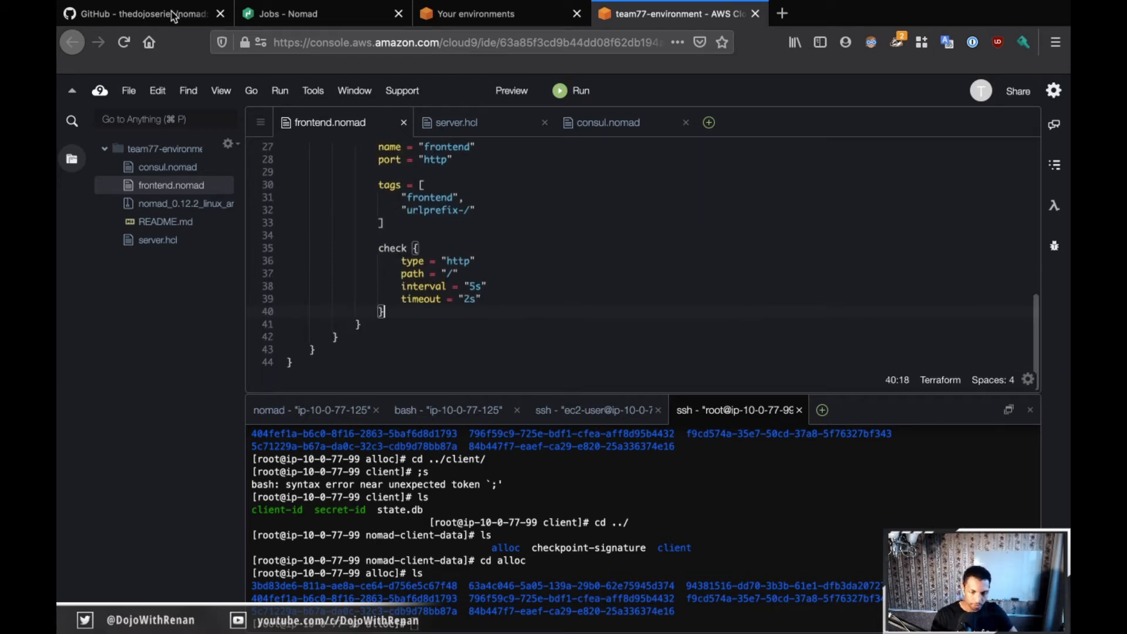
pyautogui.click(137, 14)
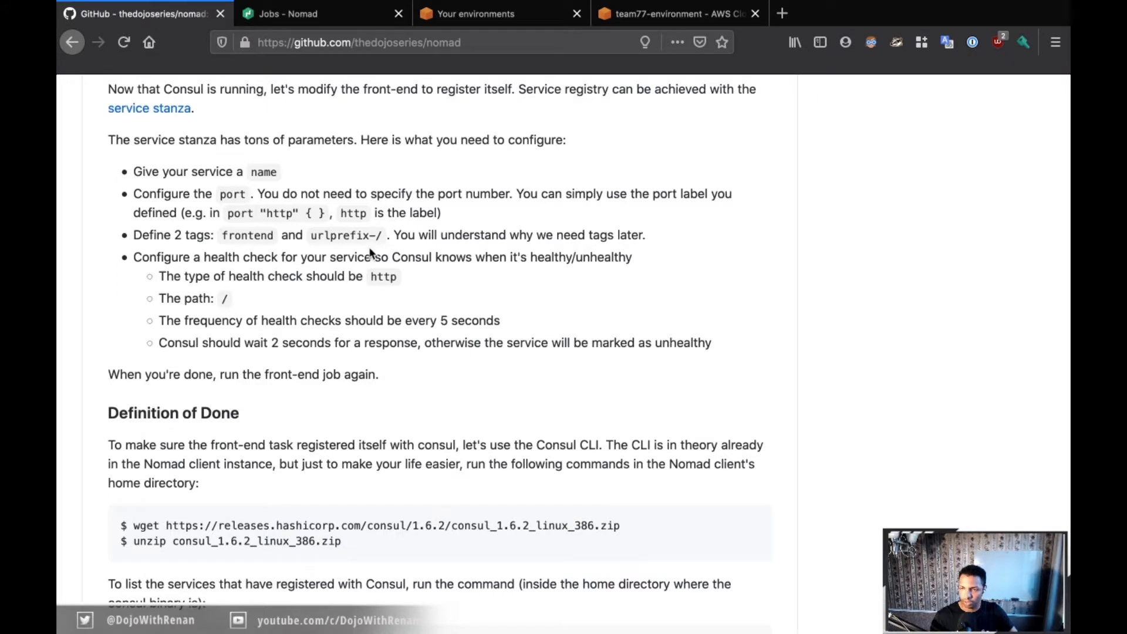
pyautogui.moveTo(334, 325)
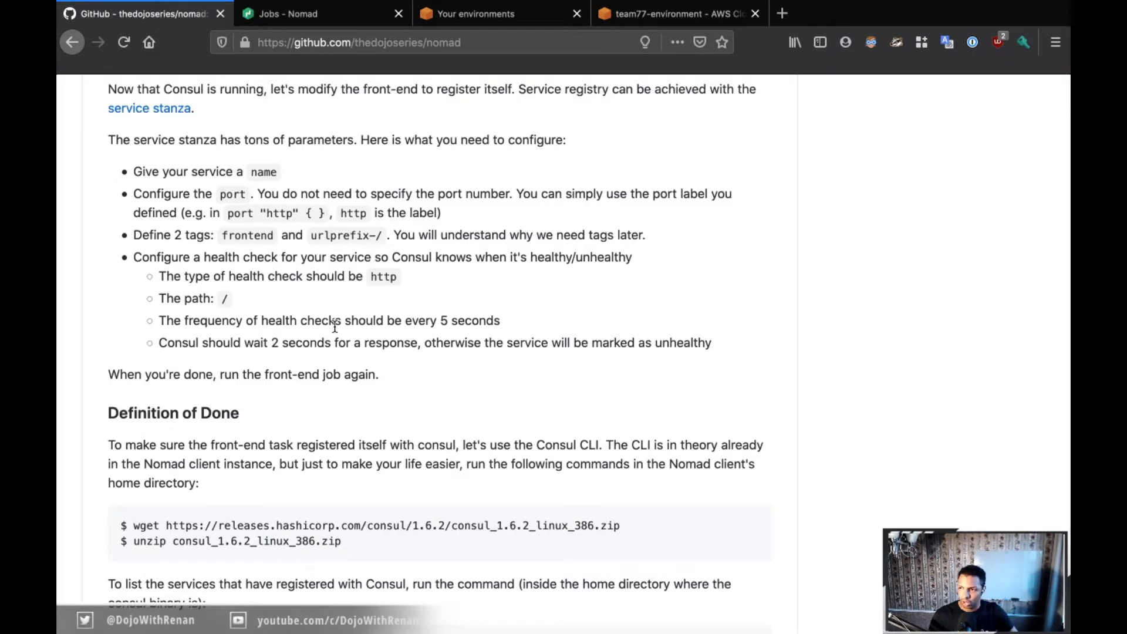
pyautogui.scroll(-3)
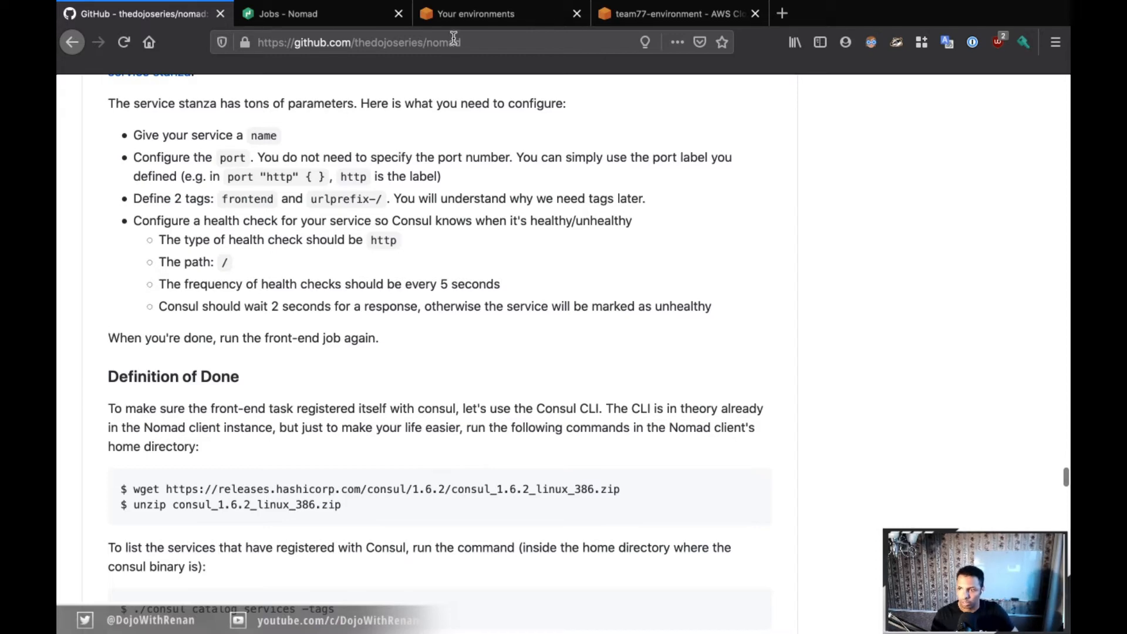
pyautogui.click(676, 13)
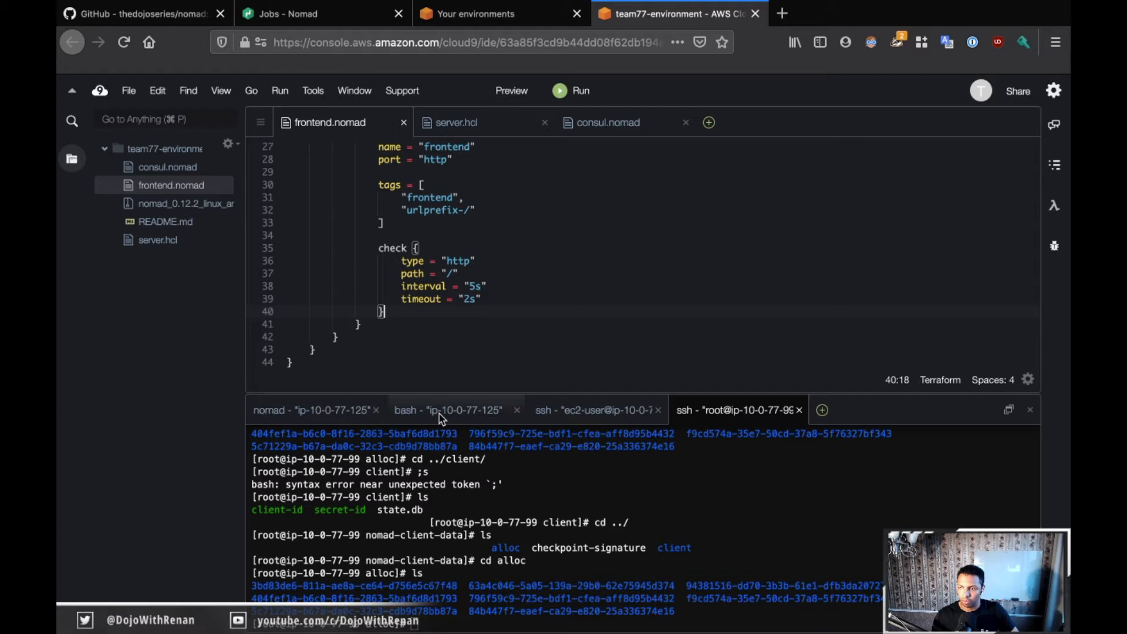
# Rerun frontend.nomad from the Nomad terminal and confirm frontend containers with docker ps on the client
pyautogui.click(446, 410)
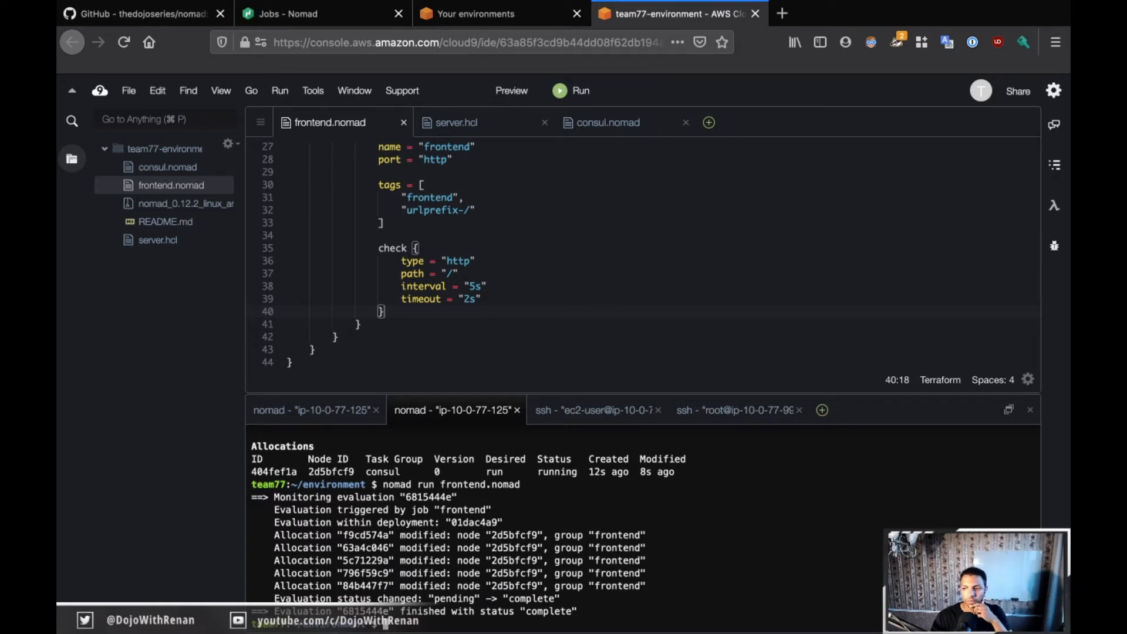
pyautogui.click(733, 410)
pyautogui.write('docker ps')
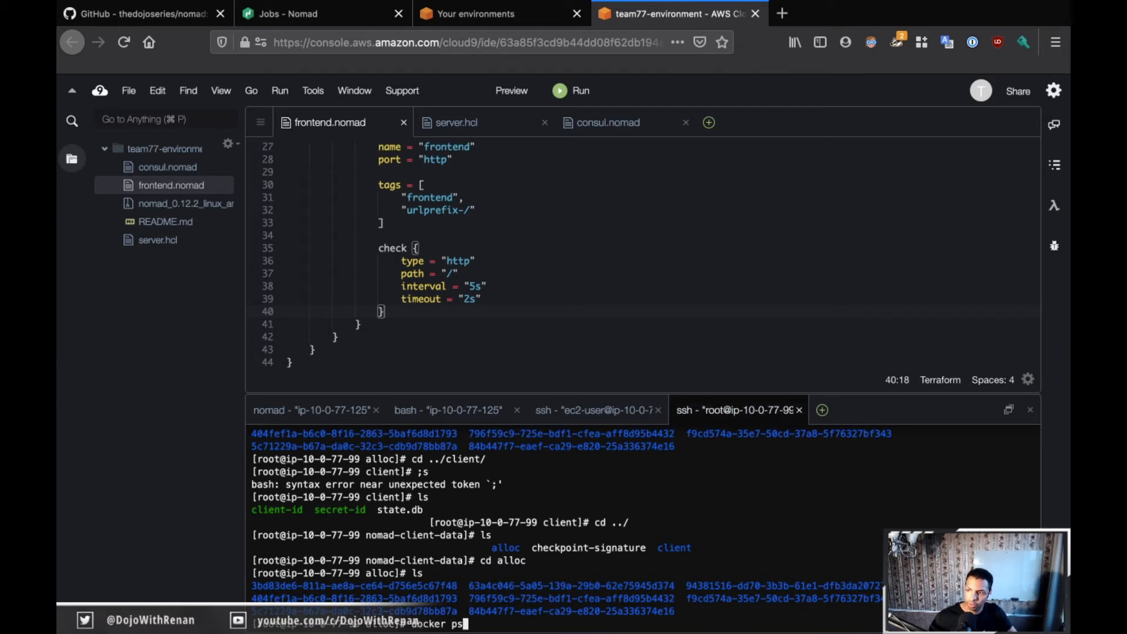
pyautogui.press('Return')
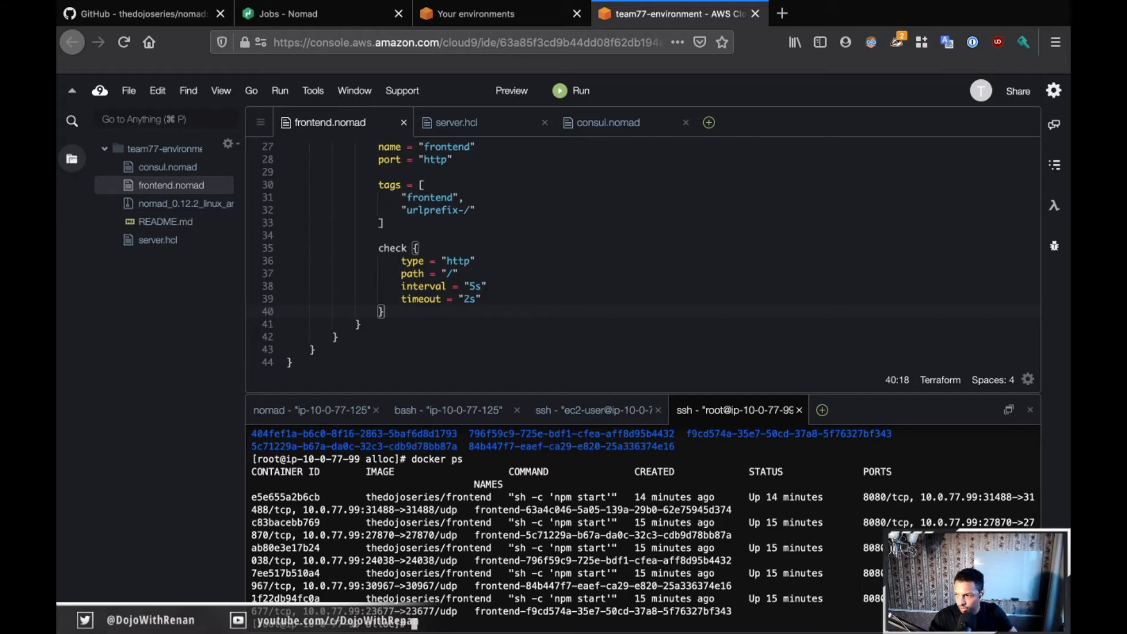
pyautogui.click(129, 13)
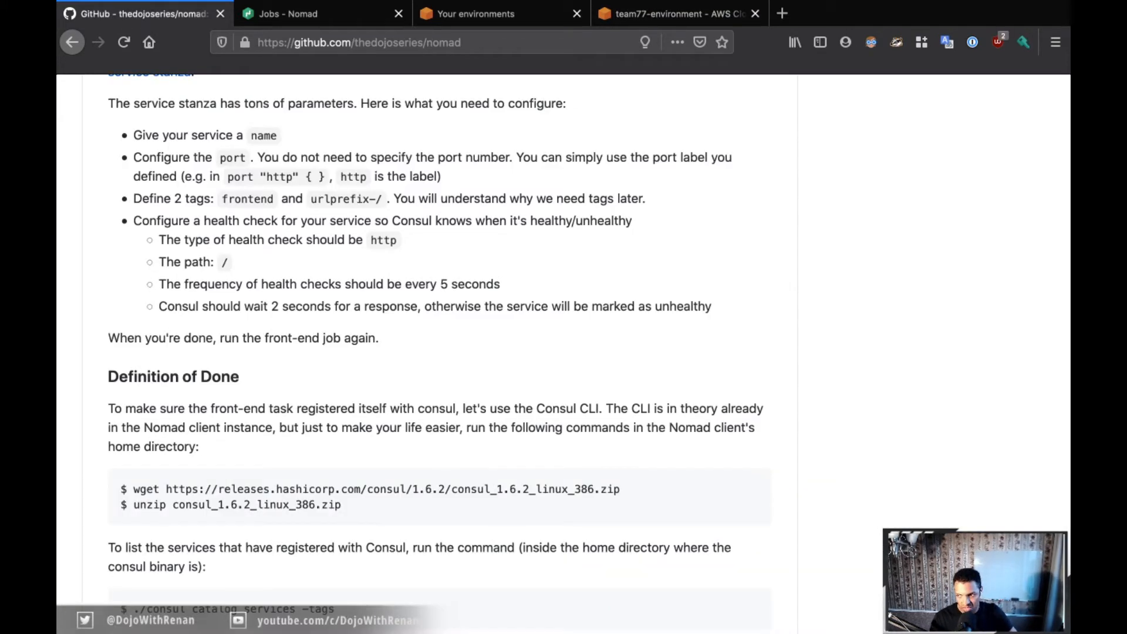
pyautogui.moveTo(748, 337)
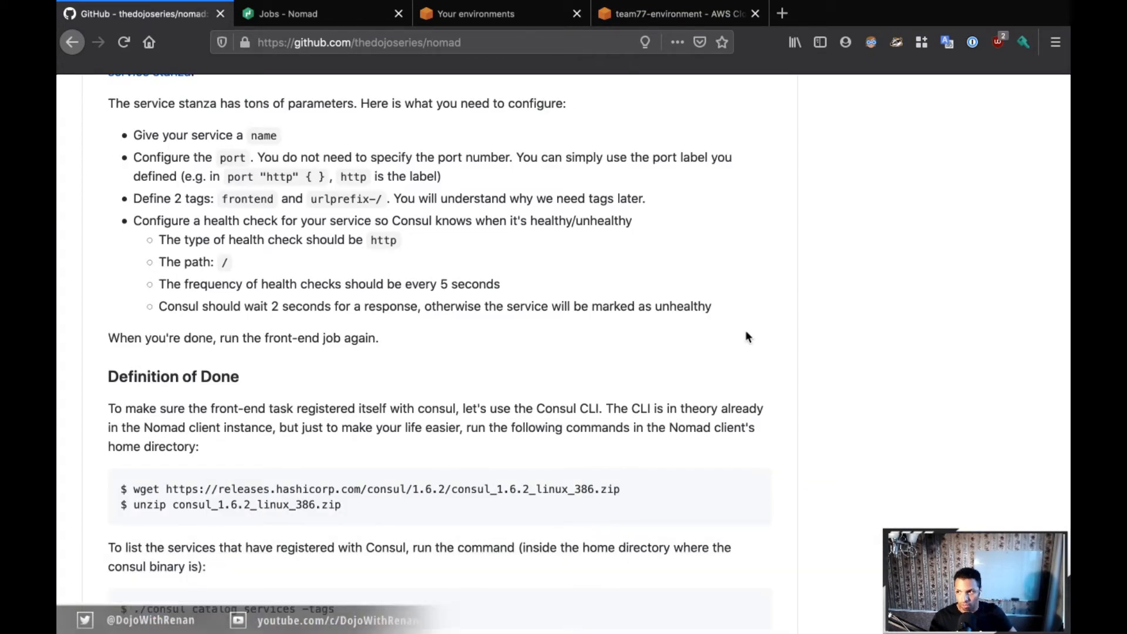
# Scroll the README to the Definition of Done section with the Consul wget command
pyautogui.scroll(-3)
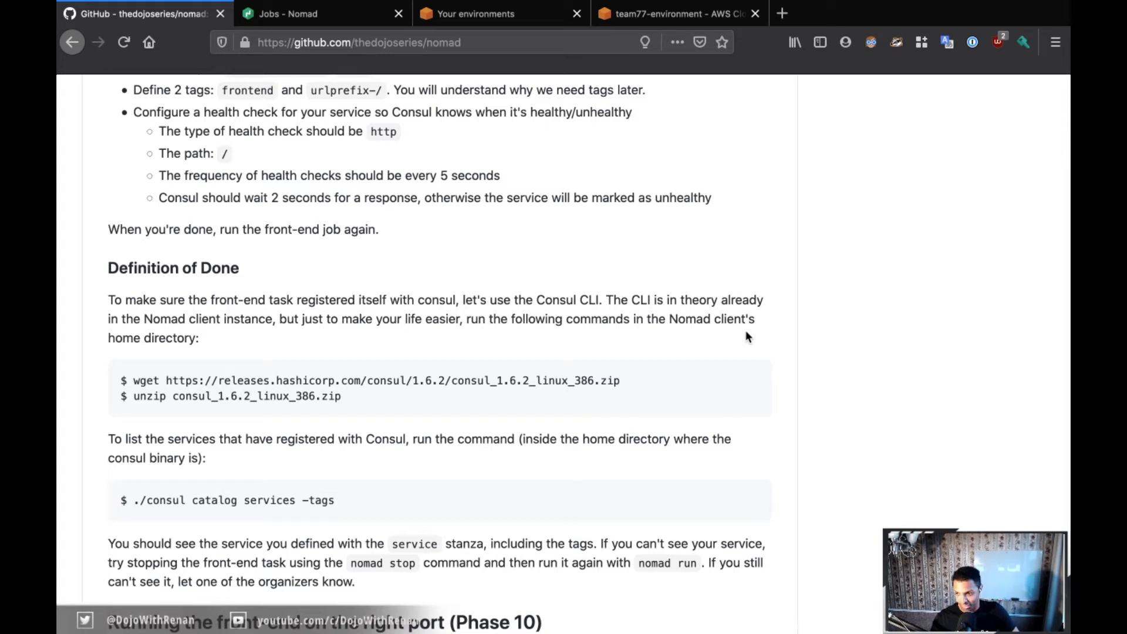
pyautogui.moveTo(402, 352)
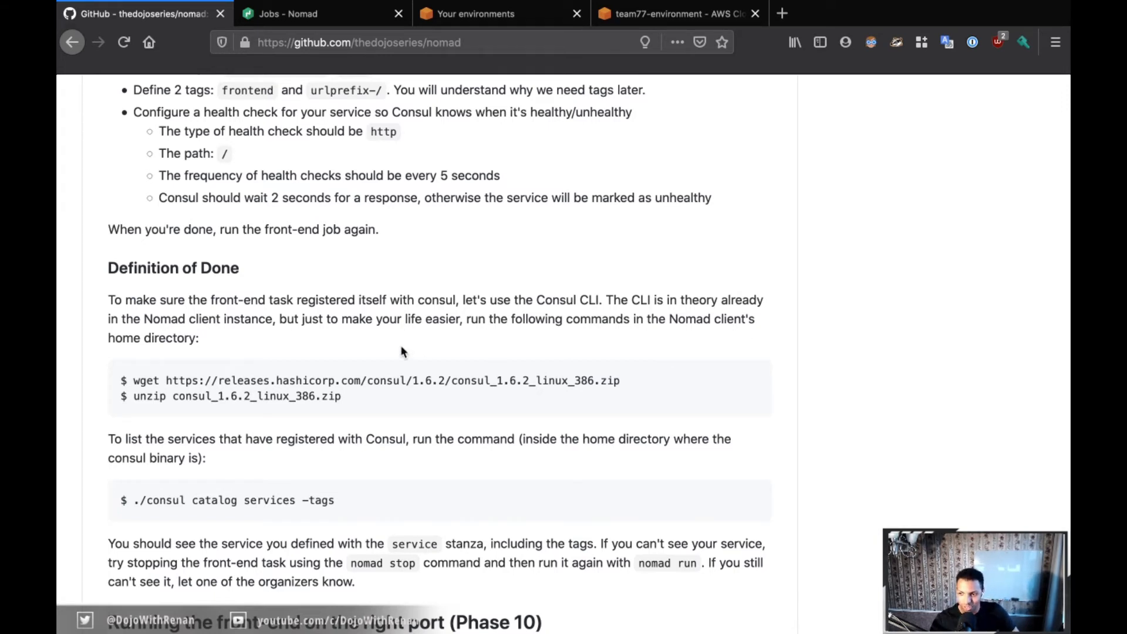
pyautogui.moveTo(155, 363)
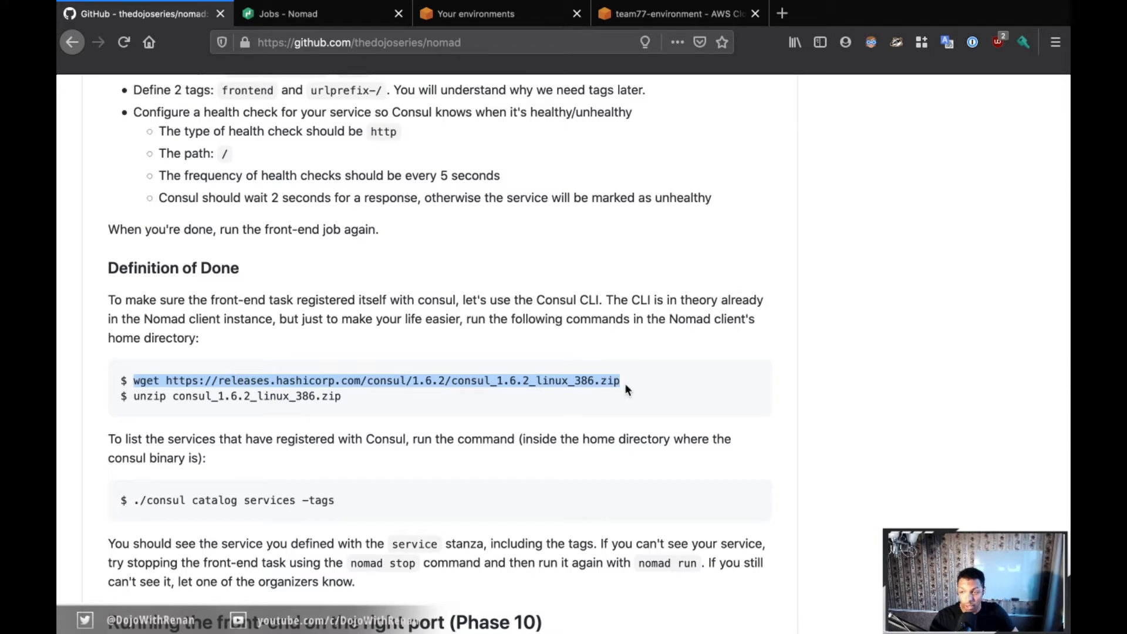
pyautogui.moveTo(676, 21)
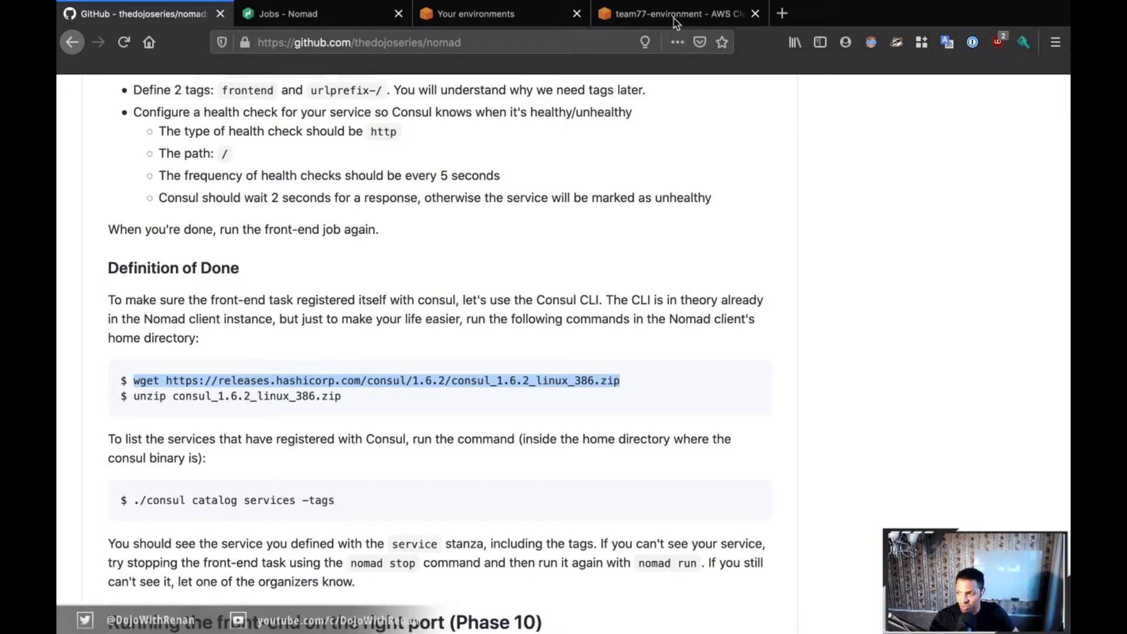
# Download consul_1.6.2_linux_386.zip with wget on the client and unzip it in the home directory
pyautogui.click(676, 13)
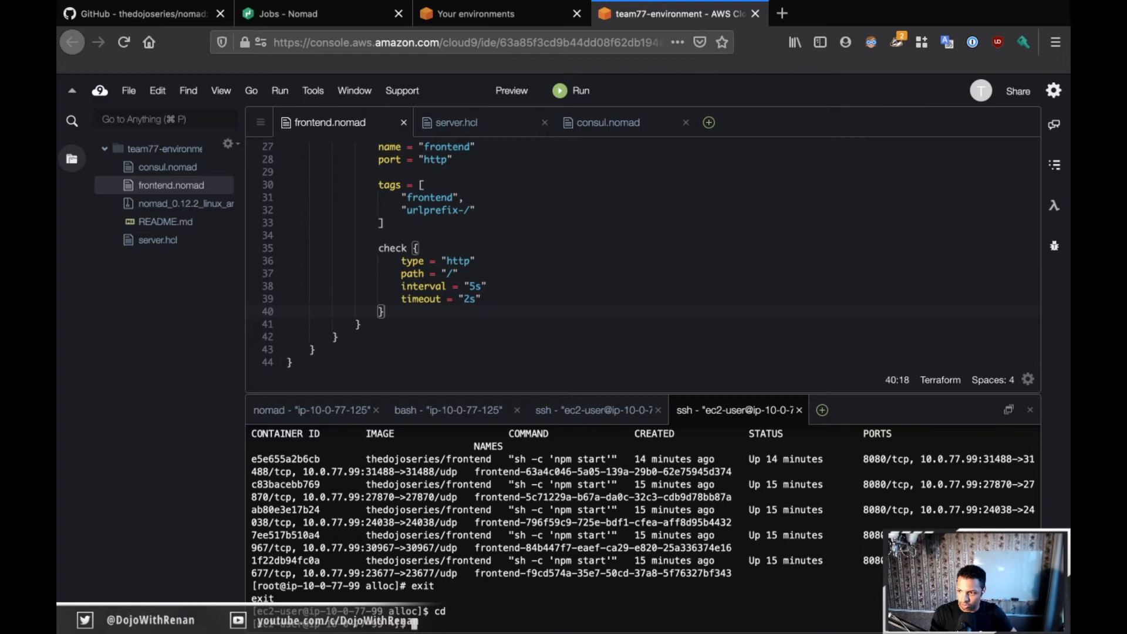
pyautogui.write('wget https://releases.hashicorp.com/consul/1.6.2/consul_1.6.2_linux_386.zip')
pyautogui.write('ls')
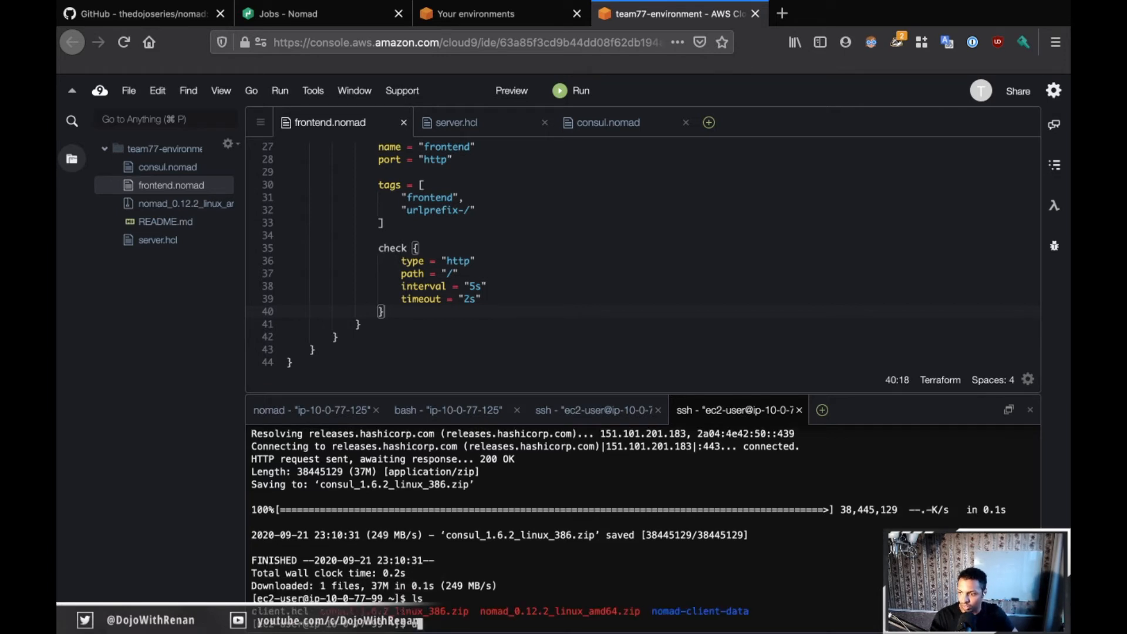
pyautogui.write('unzip consul_1.6.2_linux_386.zip')
pyautogui.write('ls')
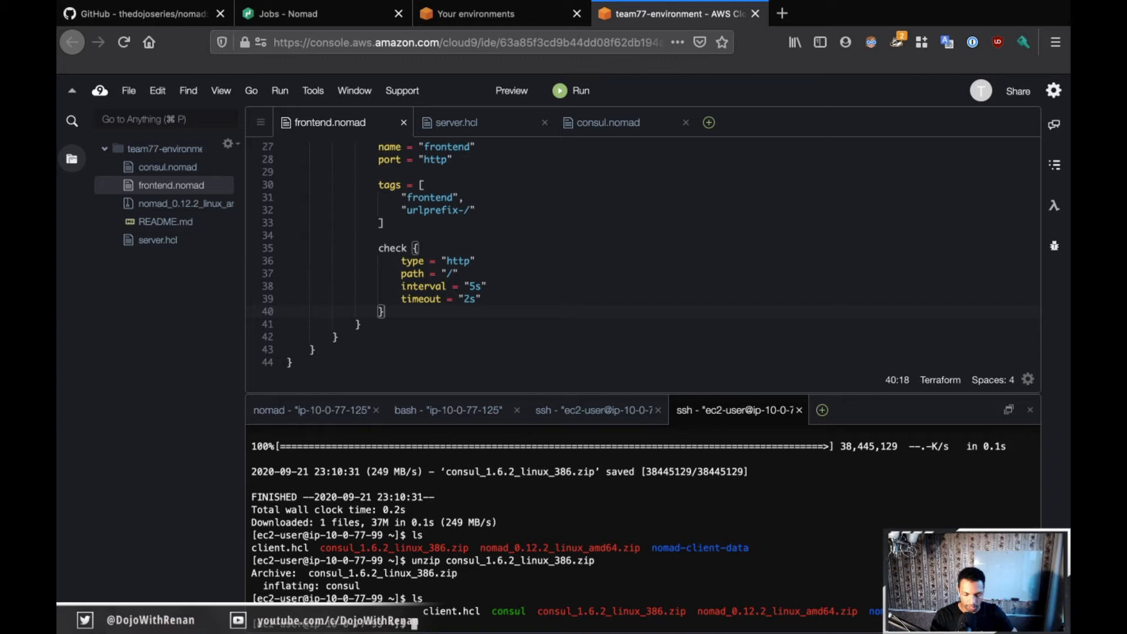
pyautogui.click(142, 14)
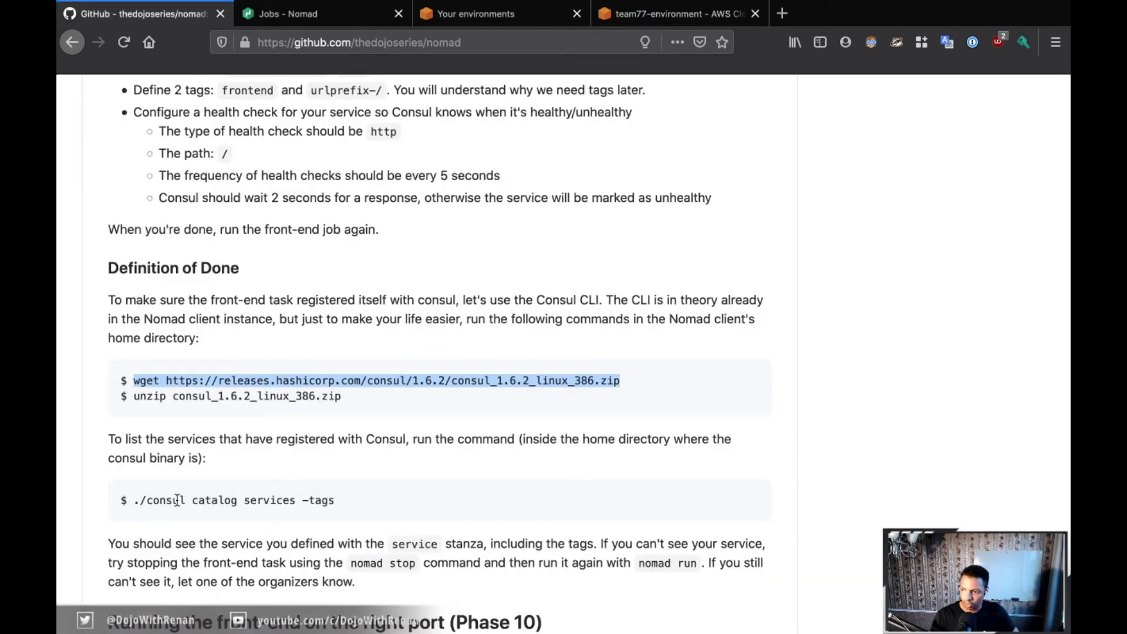
pyautogui.moveTo(353, 493)
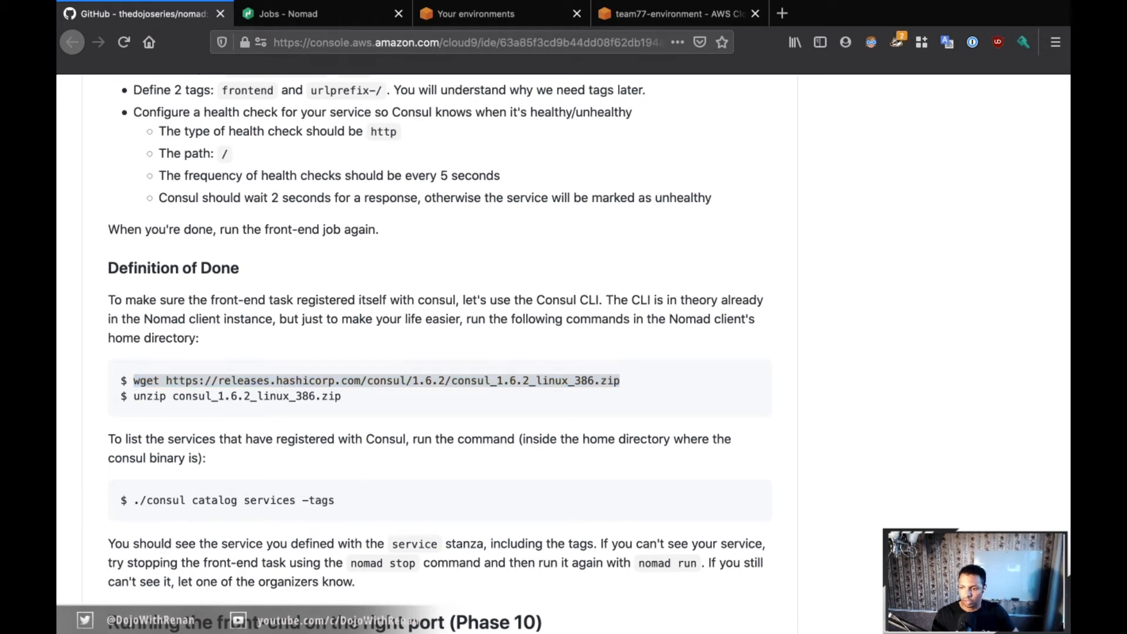
# Return to the Cloud9 environment after reading the catalog services command
pyautogui.click(676, 14)
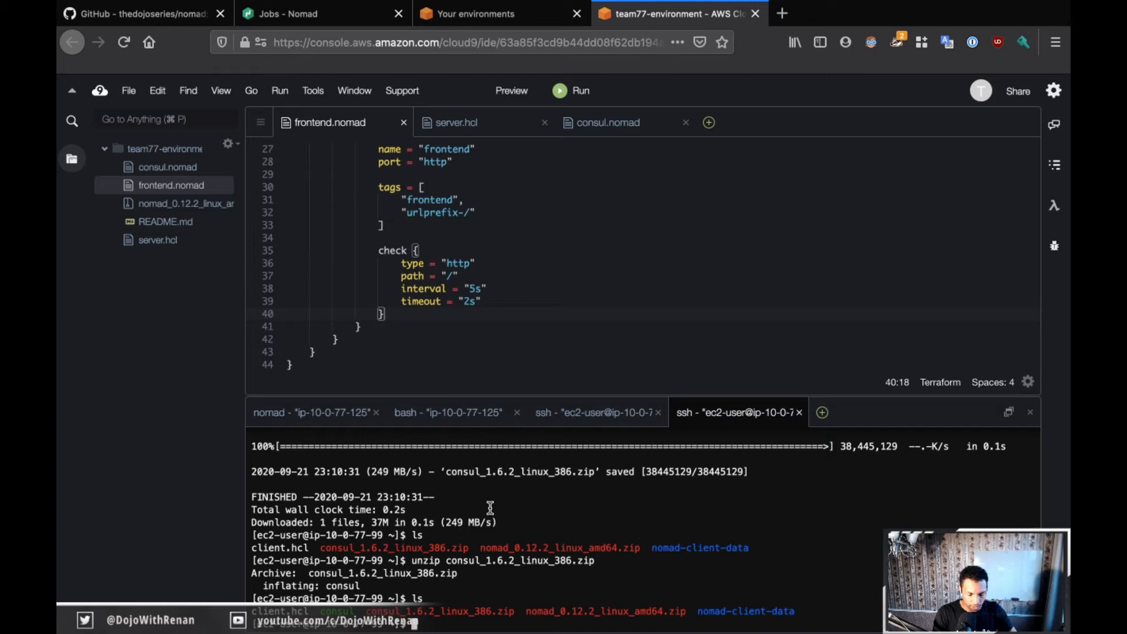
# Run ./consul catalog services -tags on the client, listing consul and nomad-client
pyautogui.write('/consul')
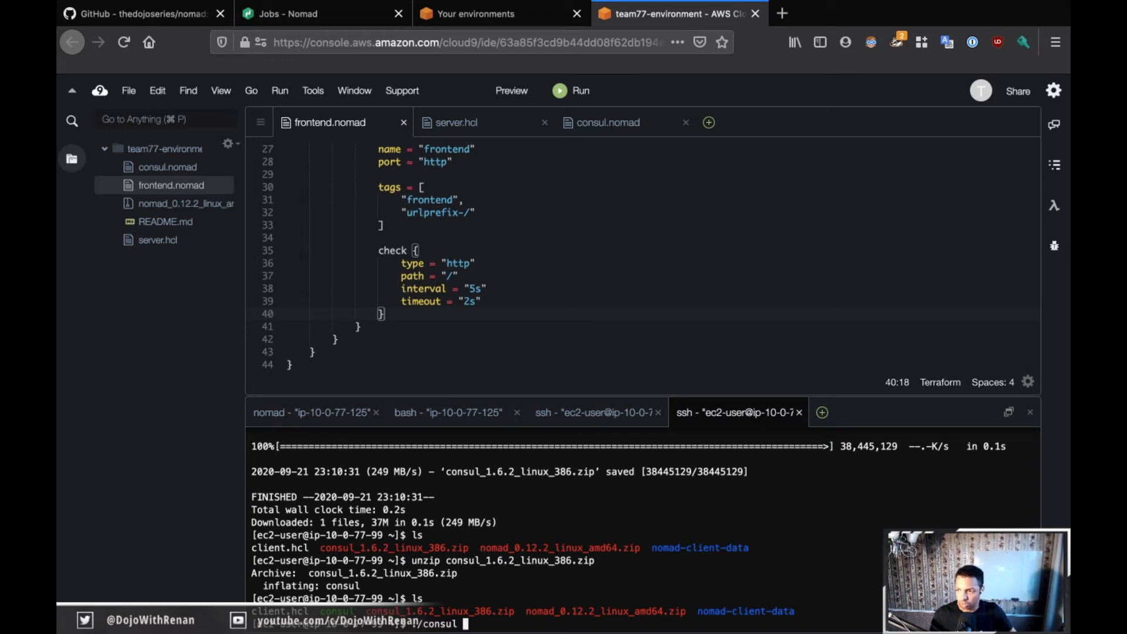
pyautogui.write('catalog service')
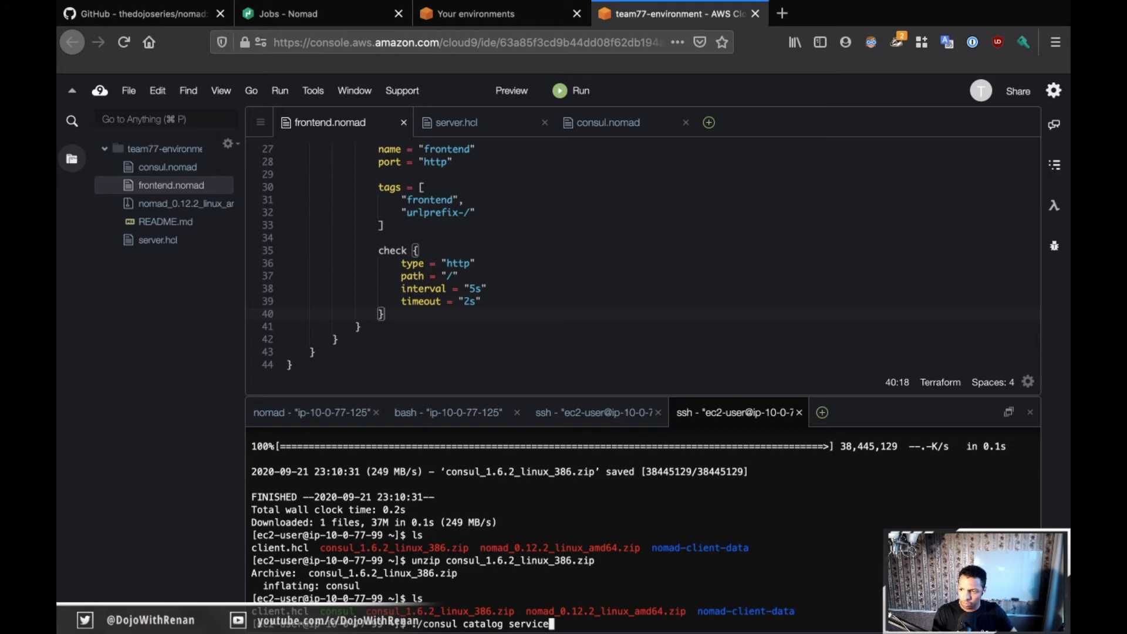
pyautogui.write('s -tags')
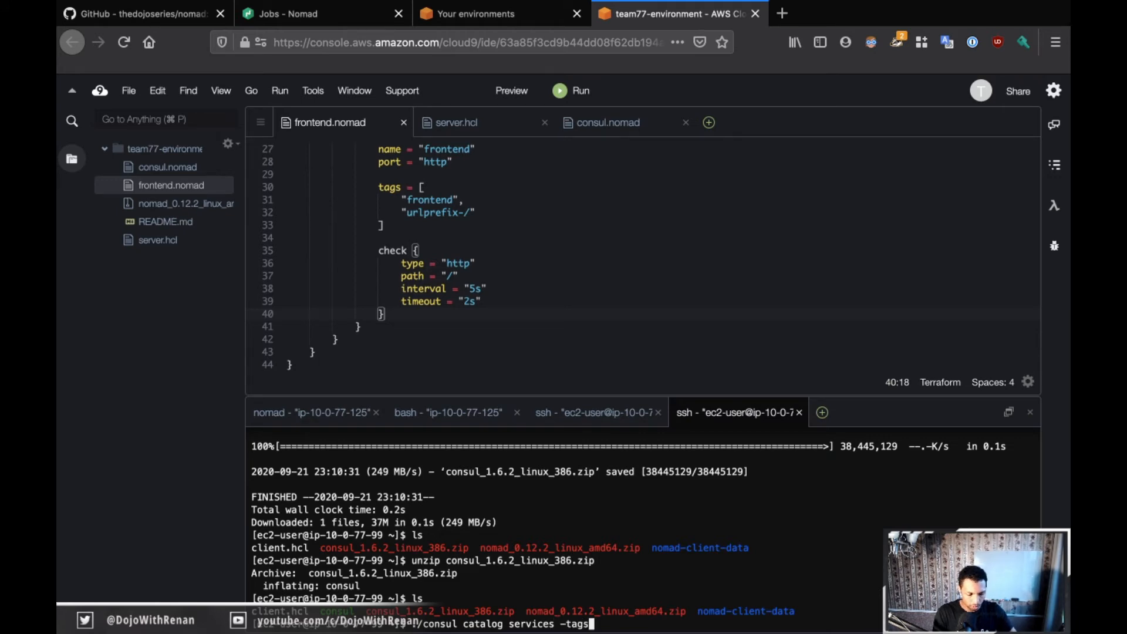
pyautogui.click(136, 13)
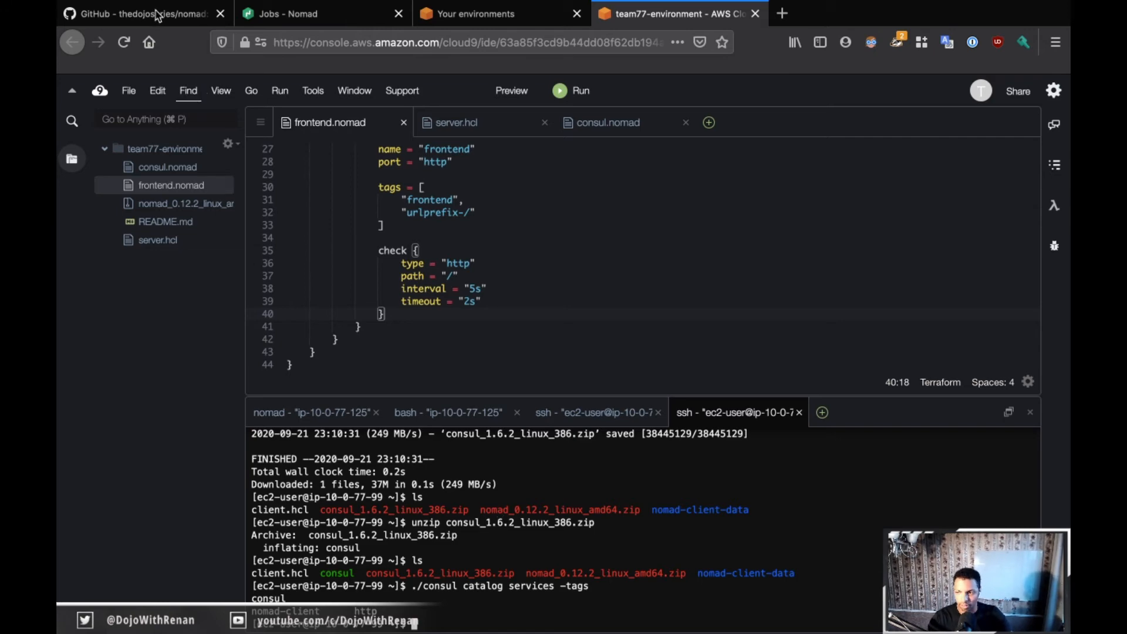
# Reread the README tip about stopping and rerunning the front-end job, then return to Cloud9
pyautogui.click(142, 14)
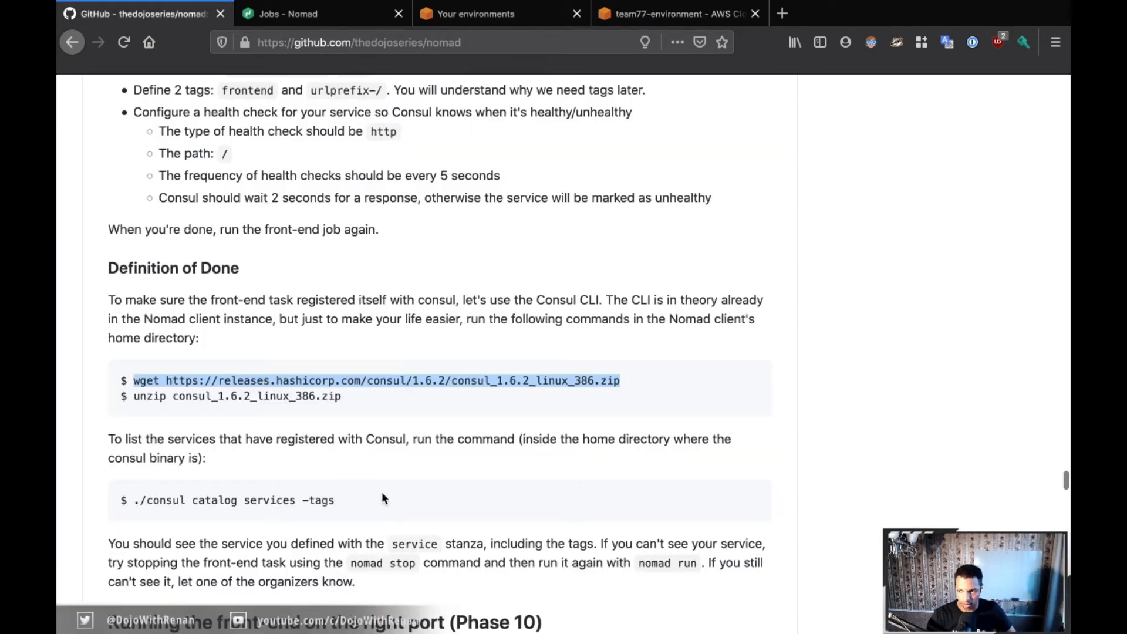
pyautogui.scroll(-3)
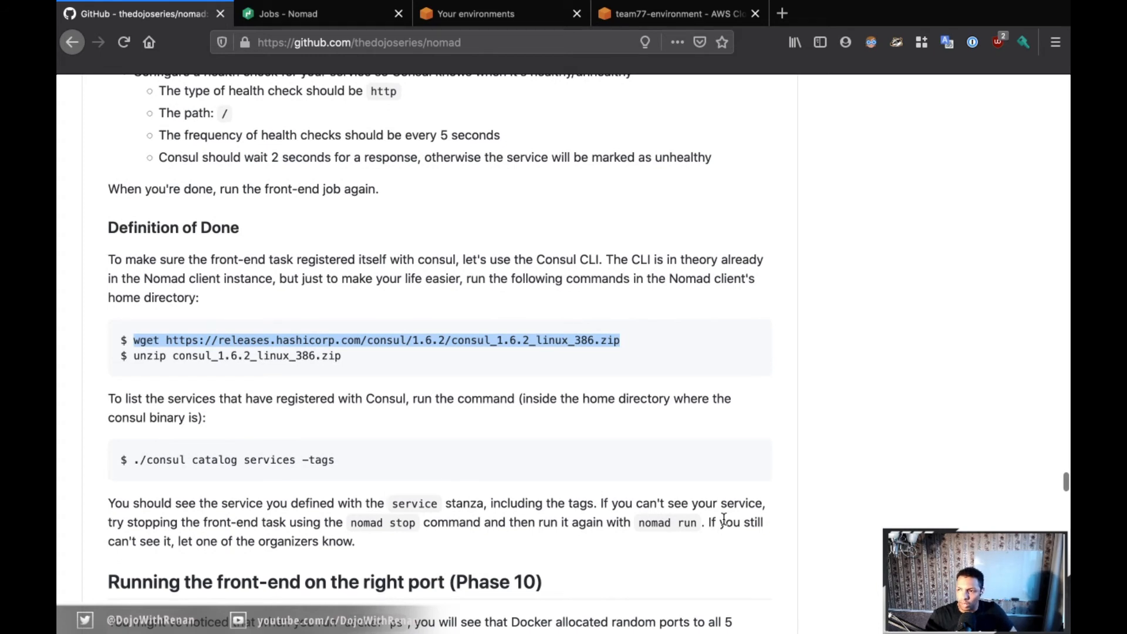
pyautogui.moveTo(372, 474)
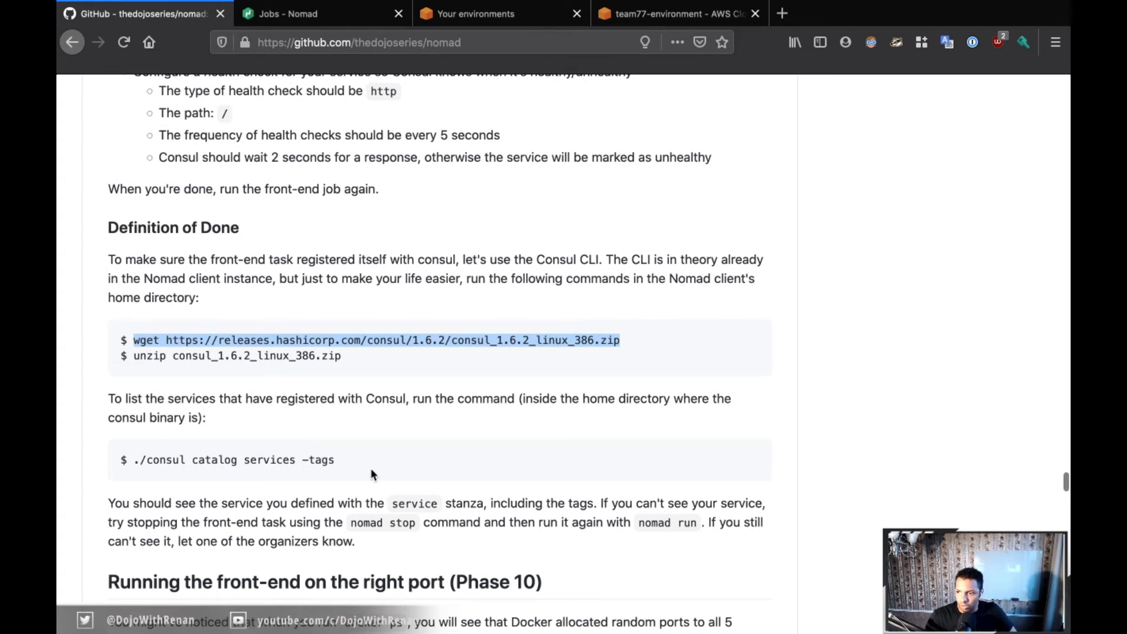
pyautogui.moveTo(359, 525)
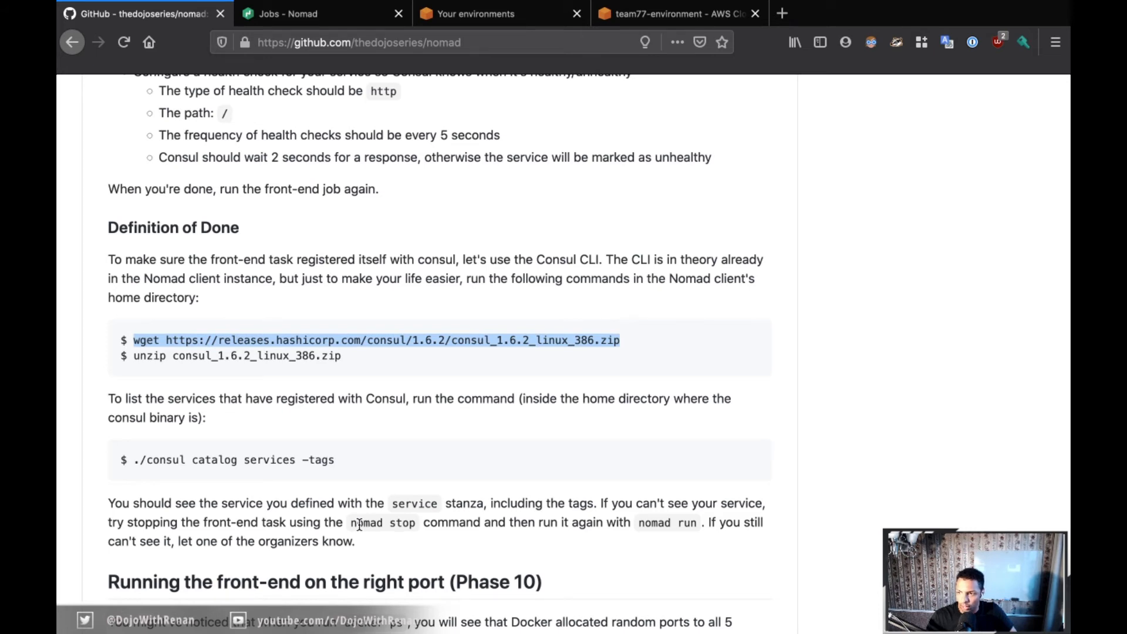
pyautogui.moveTo(532, 207)
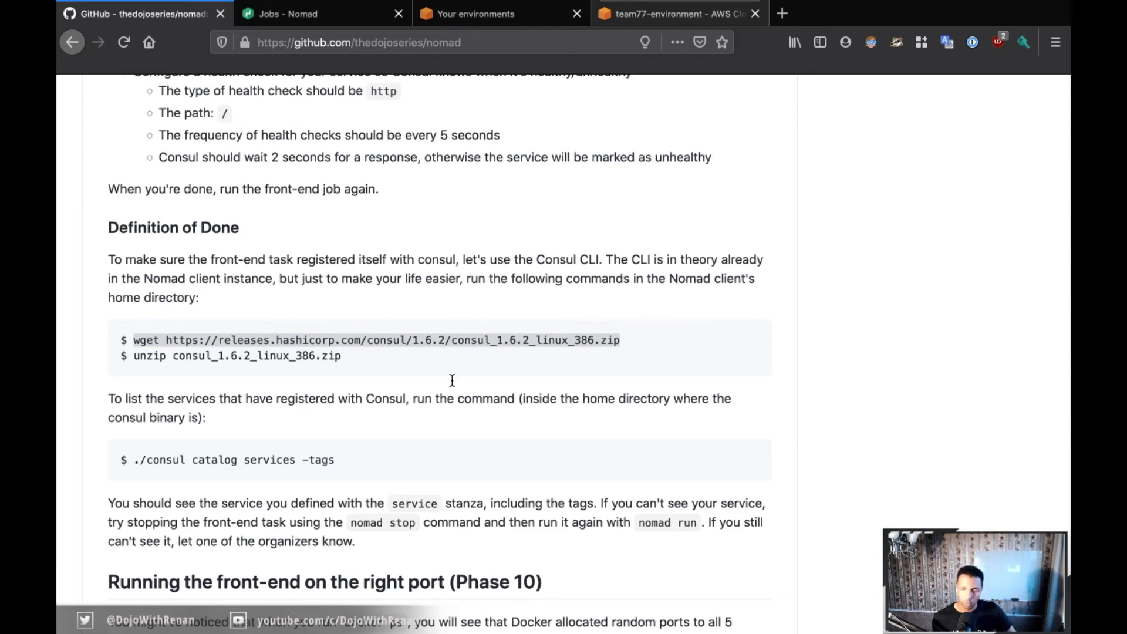
pyautogui.click(676, 13)
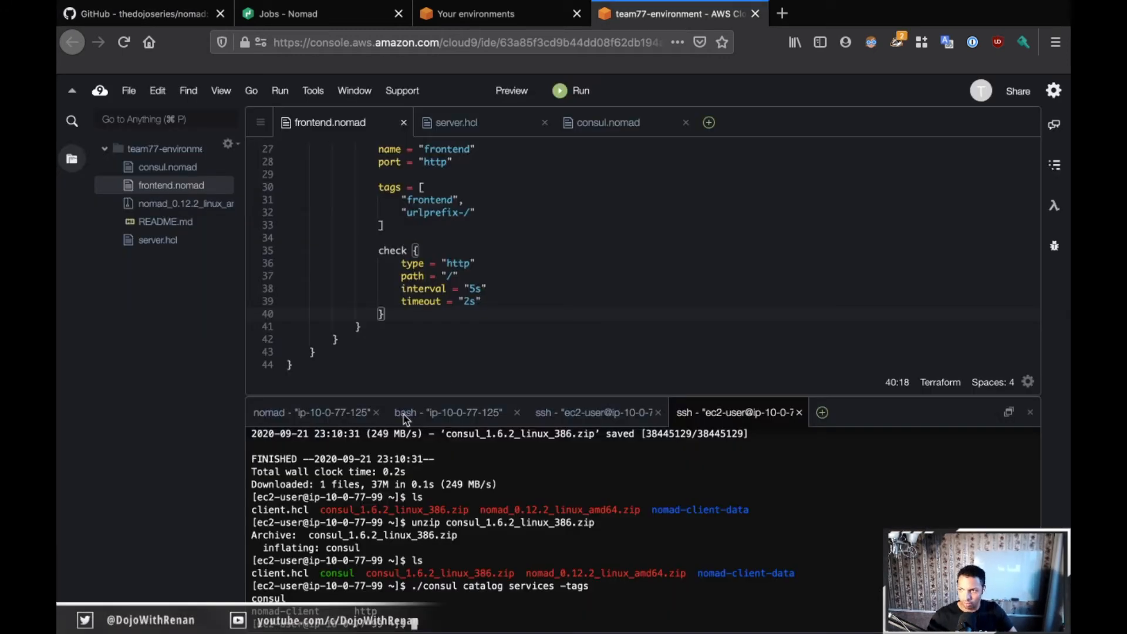
# Run nomad stop frontend on the server shell and check docker ps on the client for leftover containers
pyautogui.click(447, 412)
pyautogui.write('nomad stop fr')
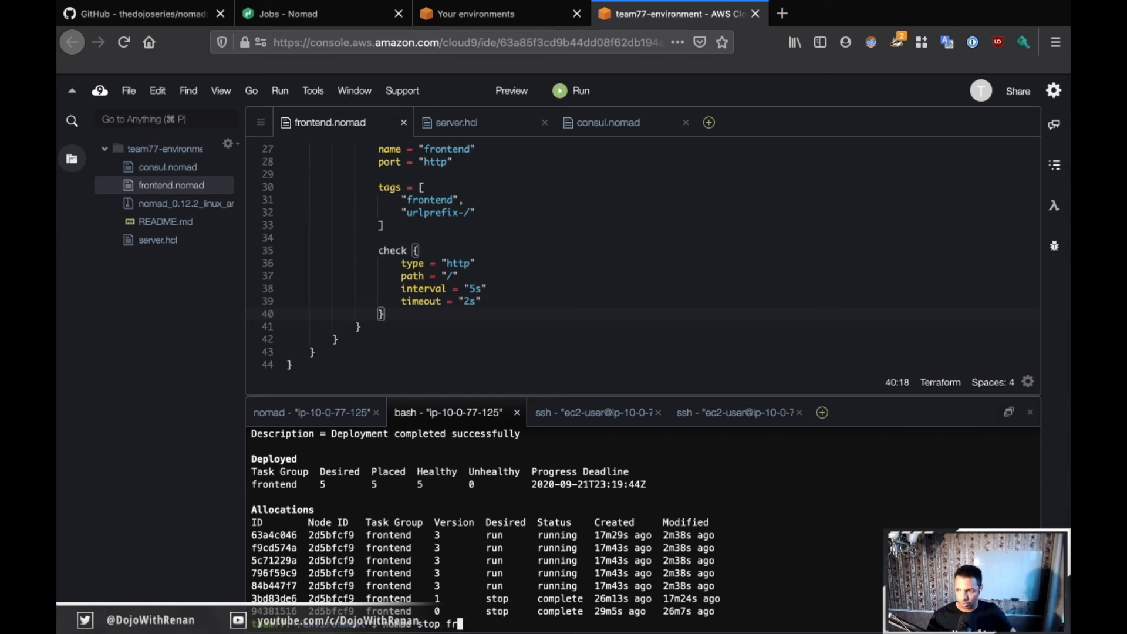
pyautogui.write('ontend')
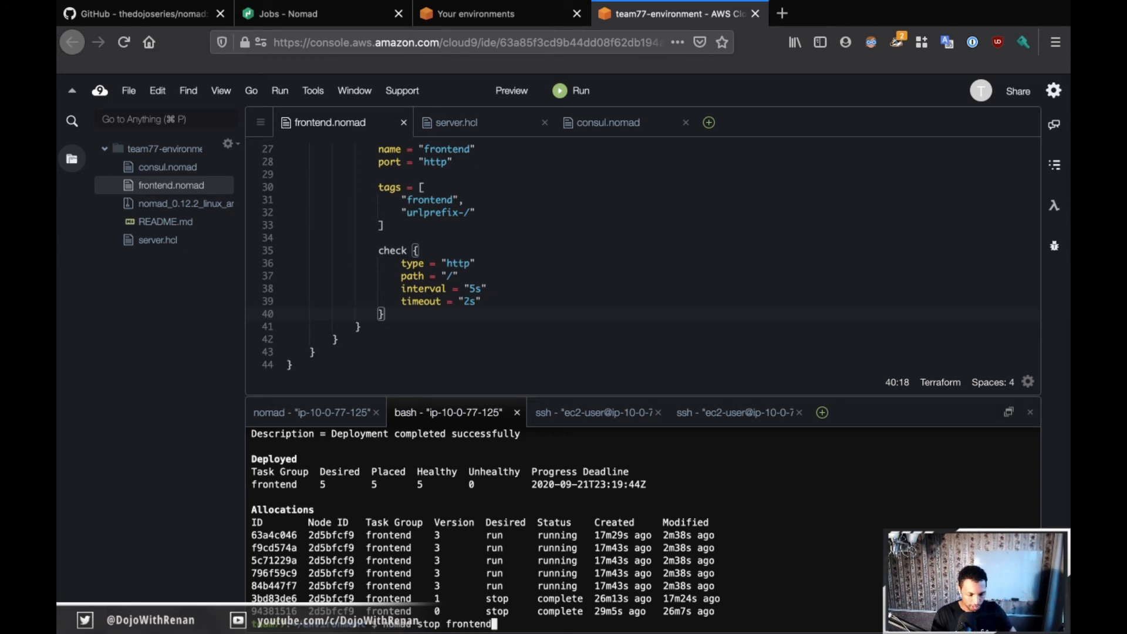
pyautogui.press('Return')
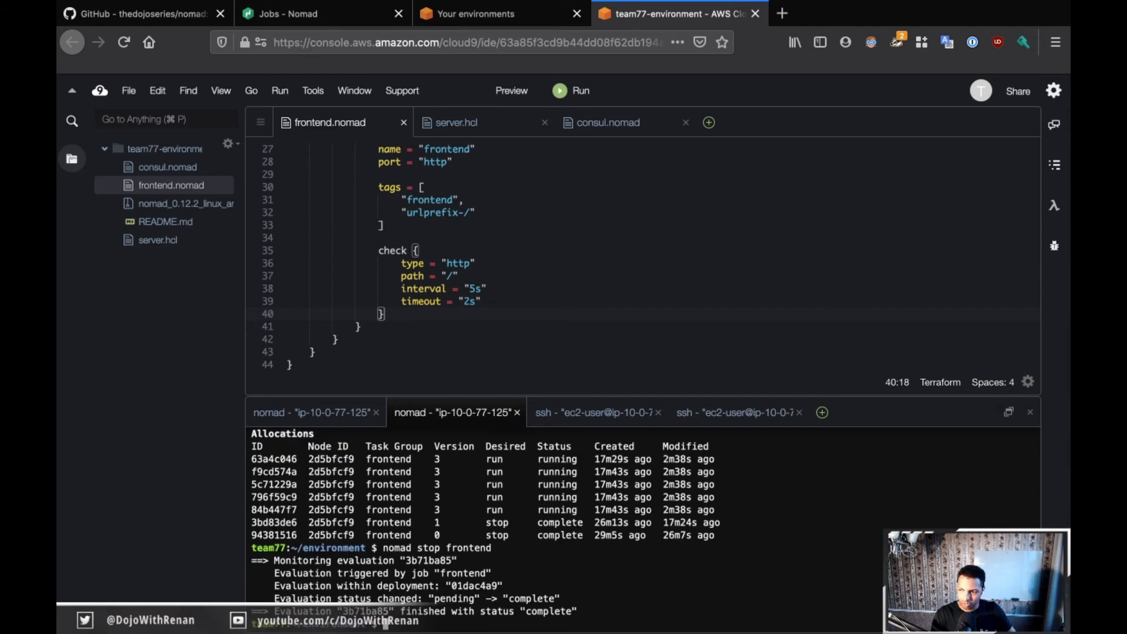
pyautogui.click(451, 412)
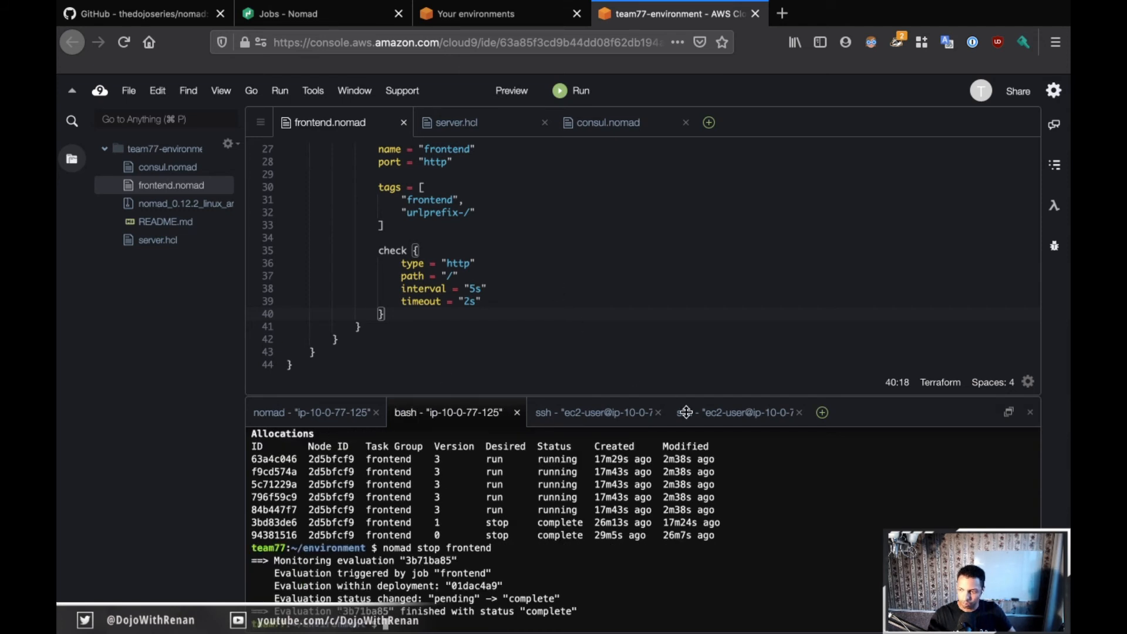
pyautogui.click(732, 412)
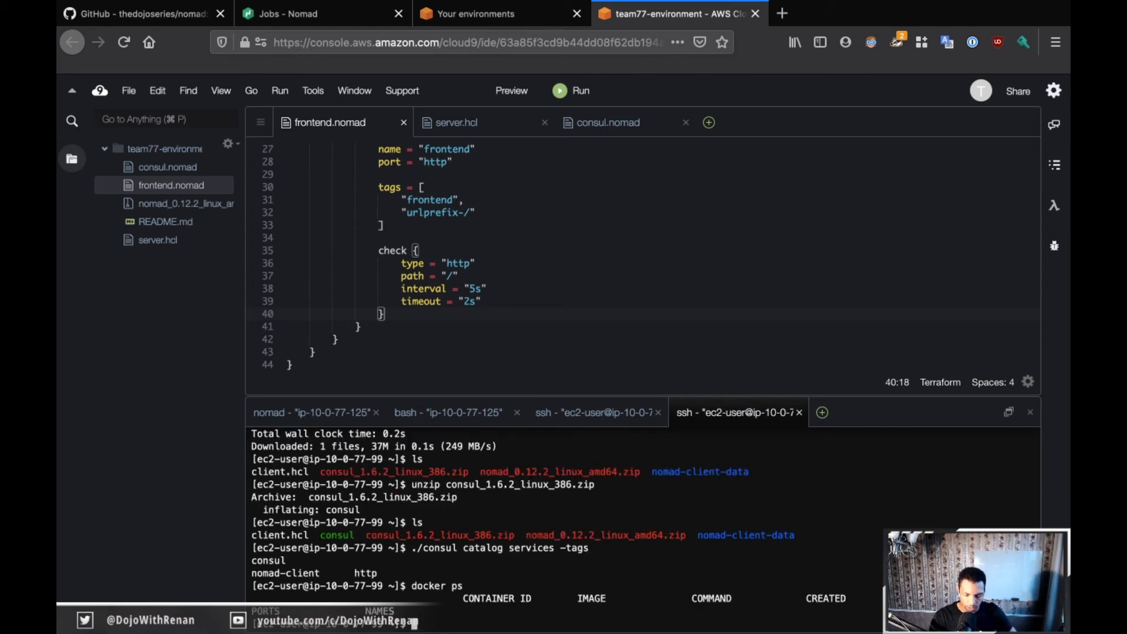
pyautogui.moveTo(580, 373)
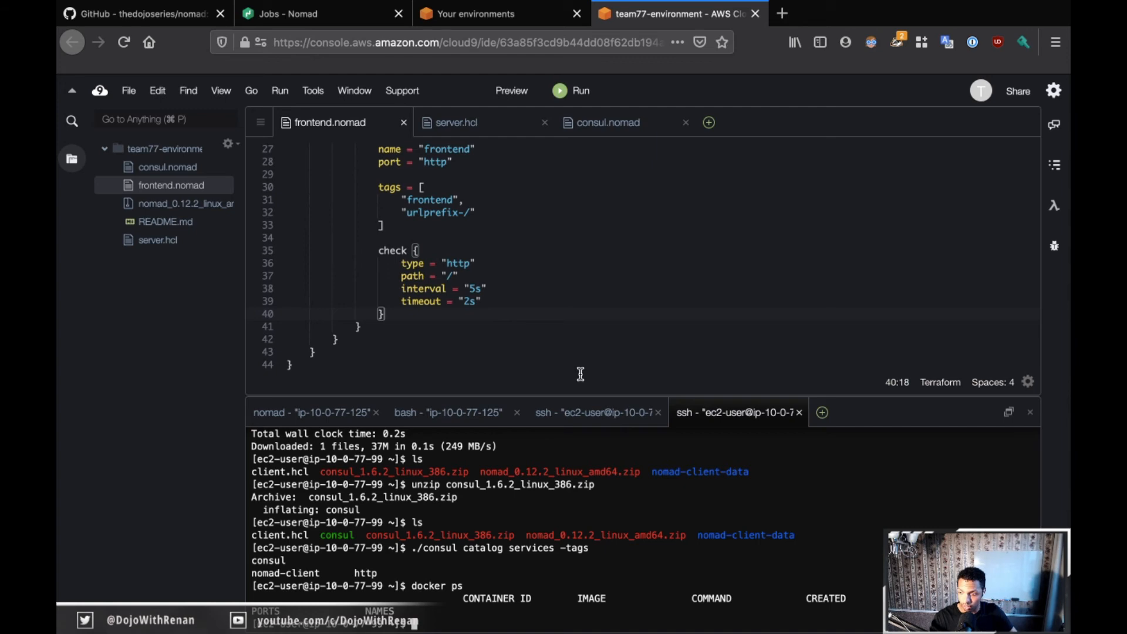
pyautogui.click(447, 412)
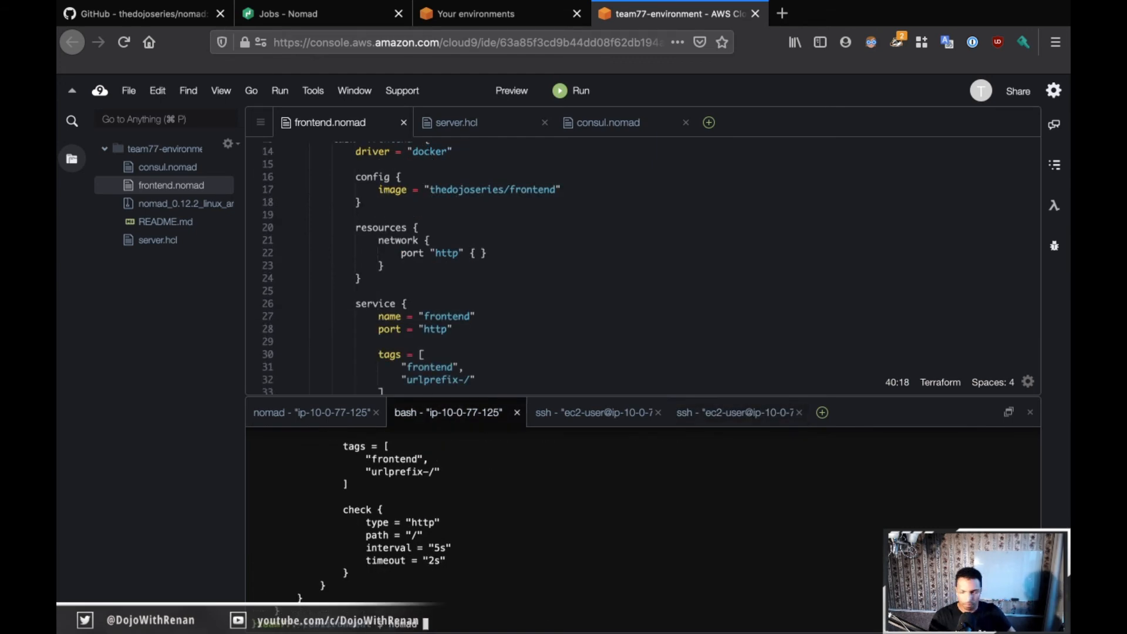
# Dry-run the job with nomad plan frontend.nomad and review the planned changes
pyautogui.write('plan')
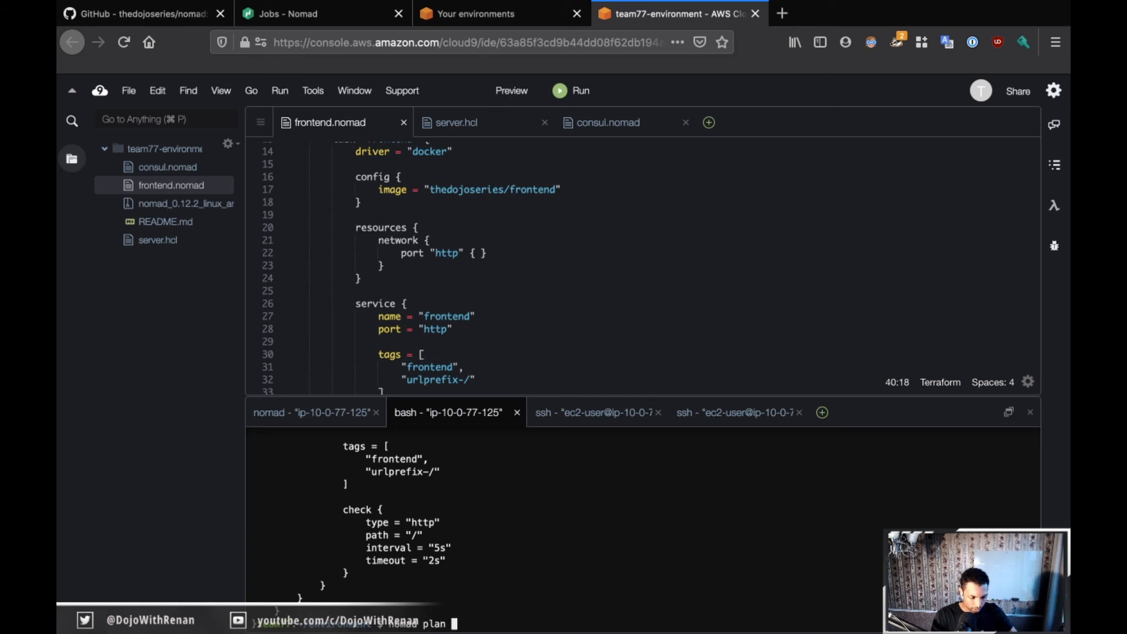
pyautogui.write('frontend.')
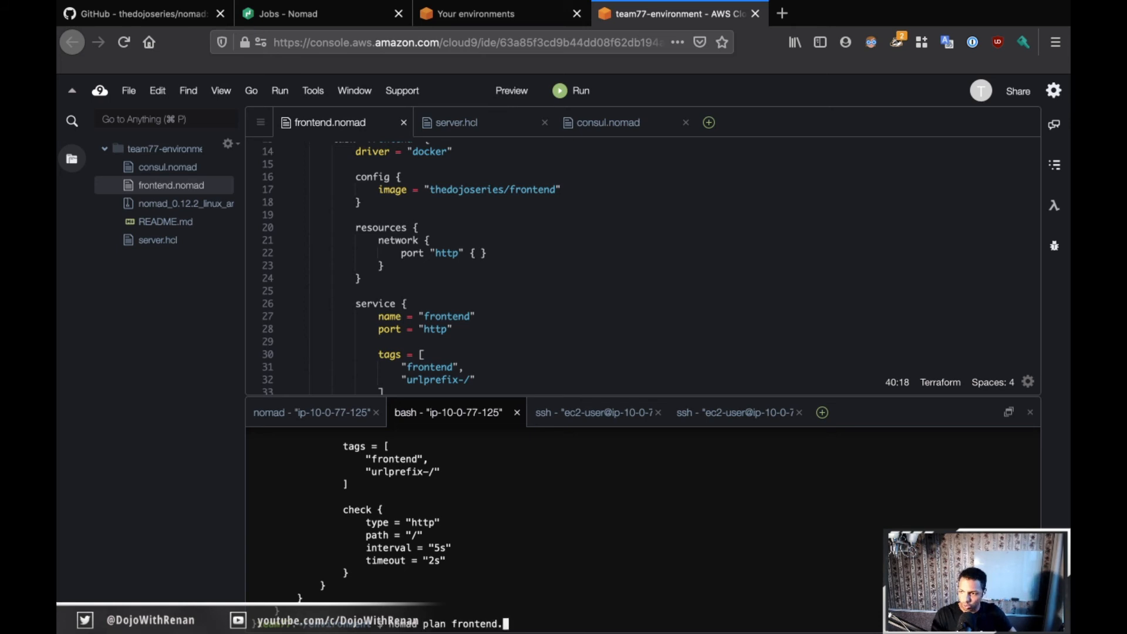
pyautogui.write('nomad')
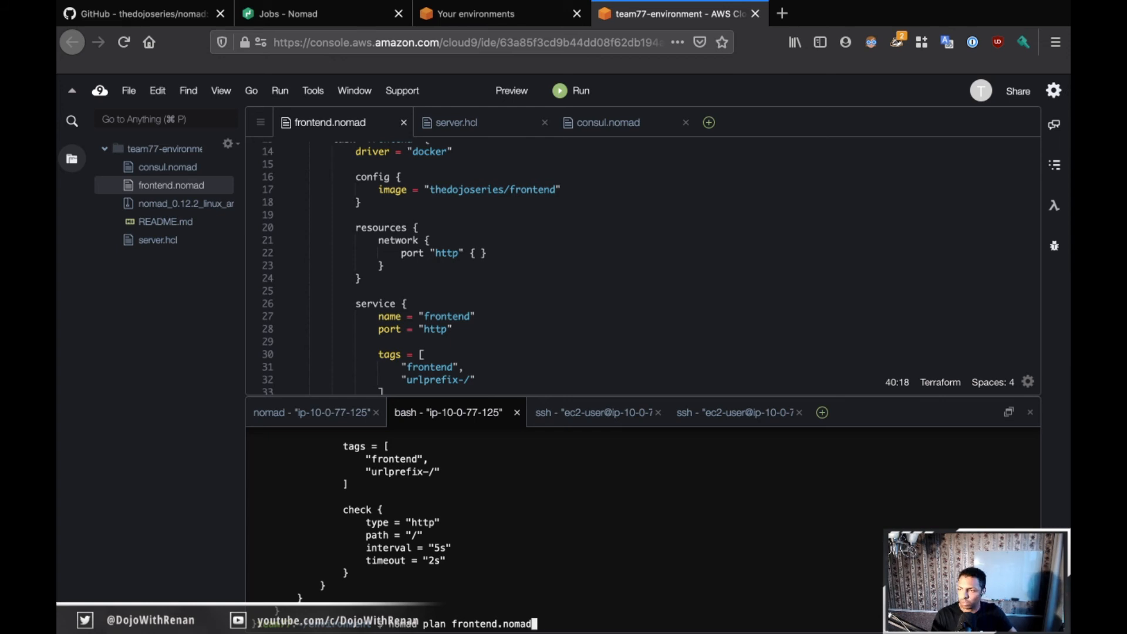
pyautogui.press('Return')
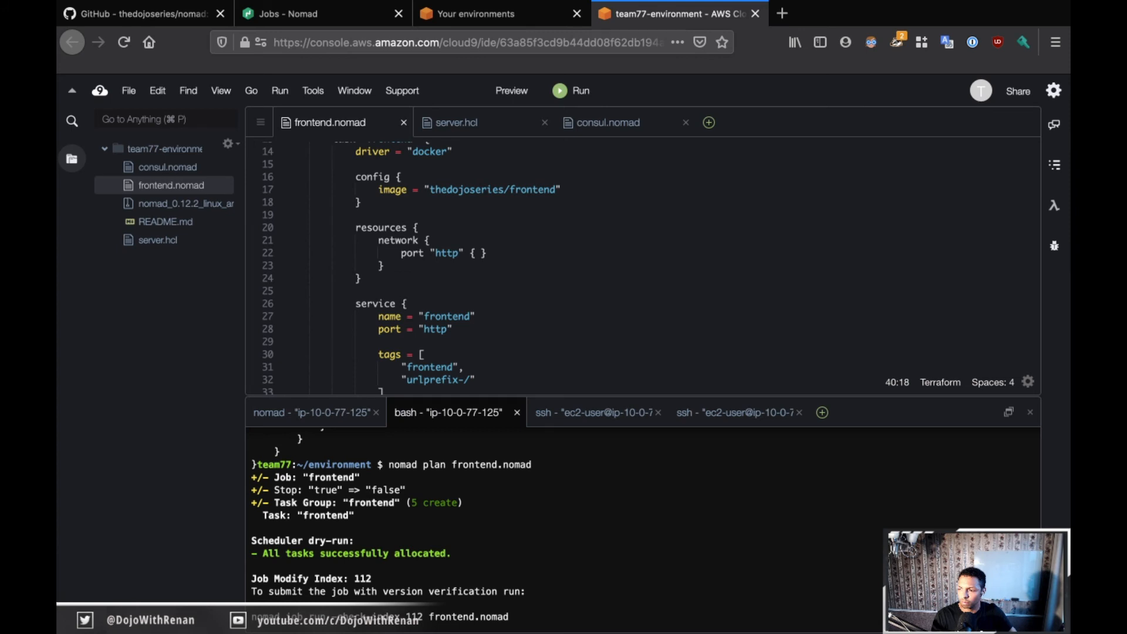
pyautogui.scroll(-3)
pyautogui.write('nomad run frontend.nomad')
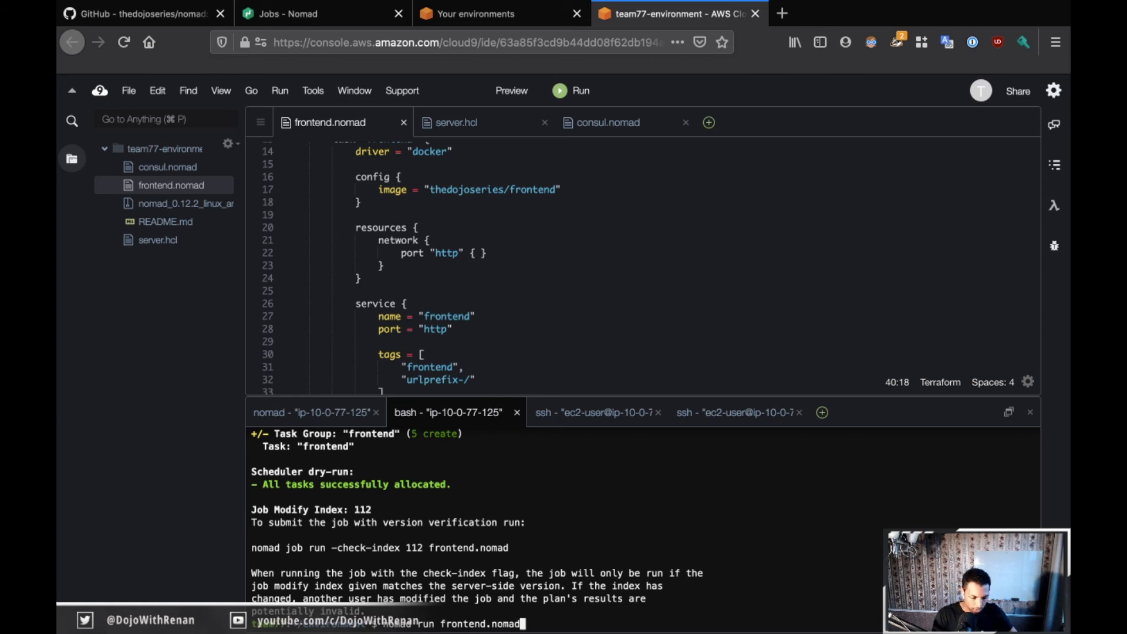
# Rerun the frontend job with nomad run frontend.nomad, then move to the client's ssh shell
pyautogui.press('Return')
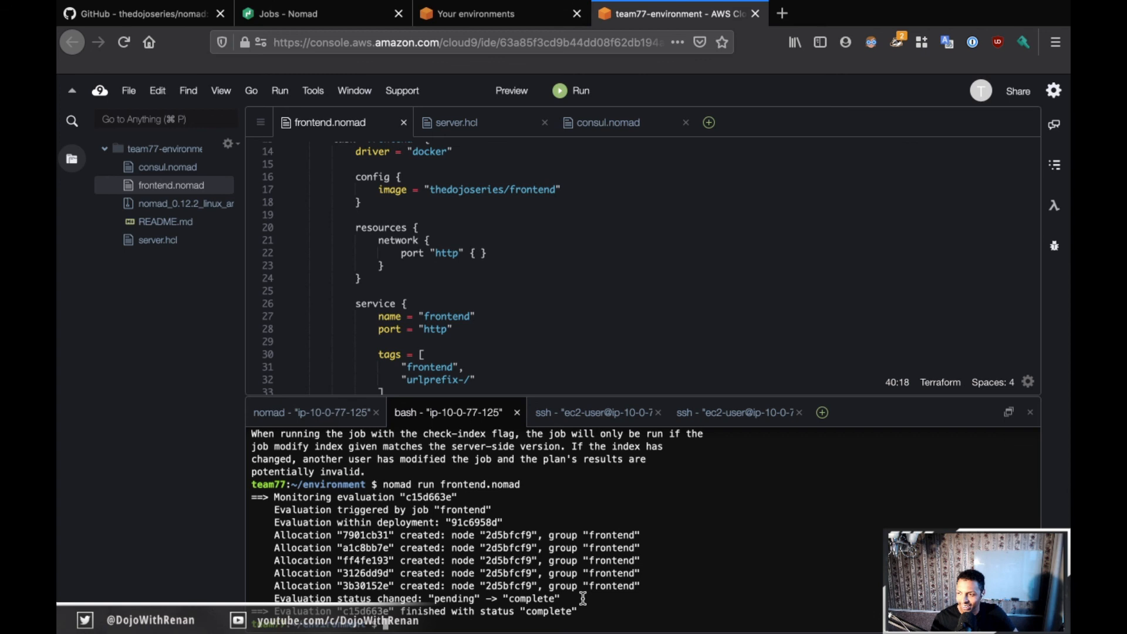
pyautogui.moveTo(601, 520)
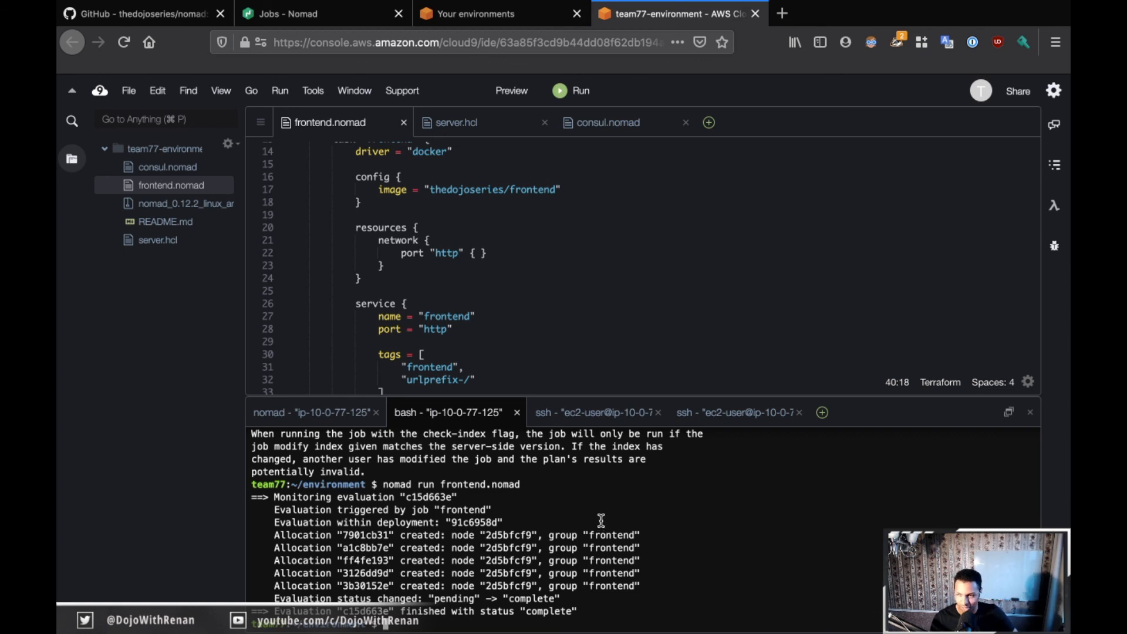
pyautogui.click(733, 412)
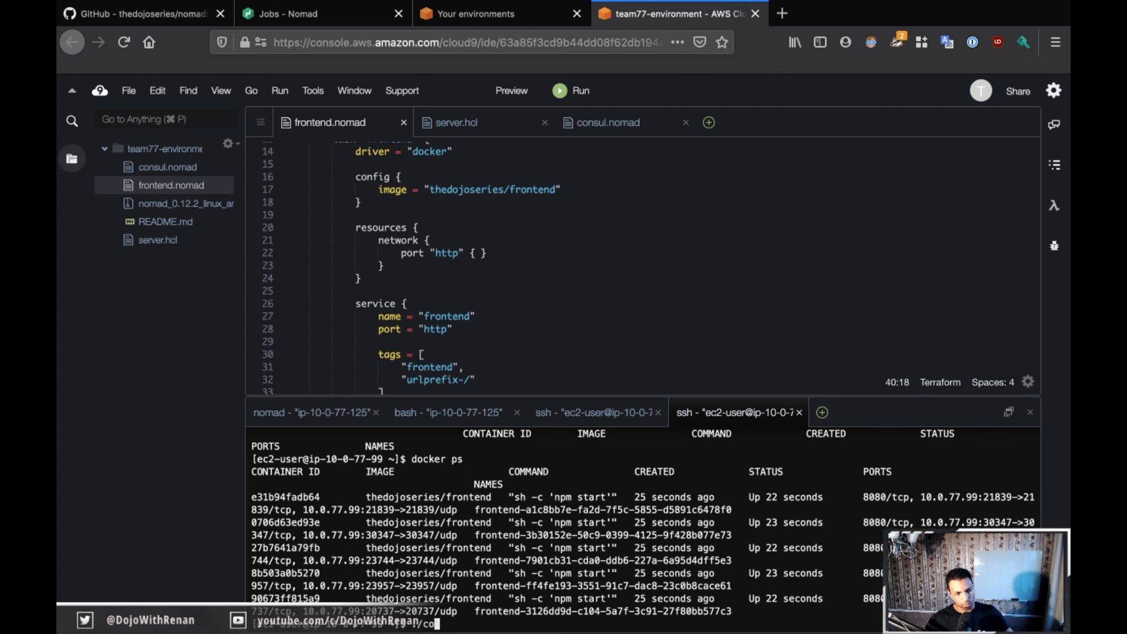
# List Consul catalog services with tags, showing frontend with frontend and urlprefix-/ tags
pyautogui.write('consul')
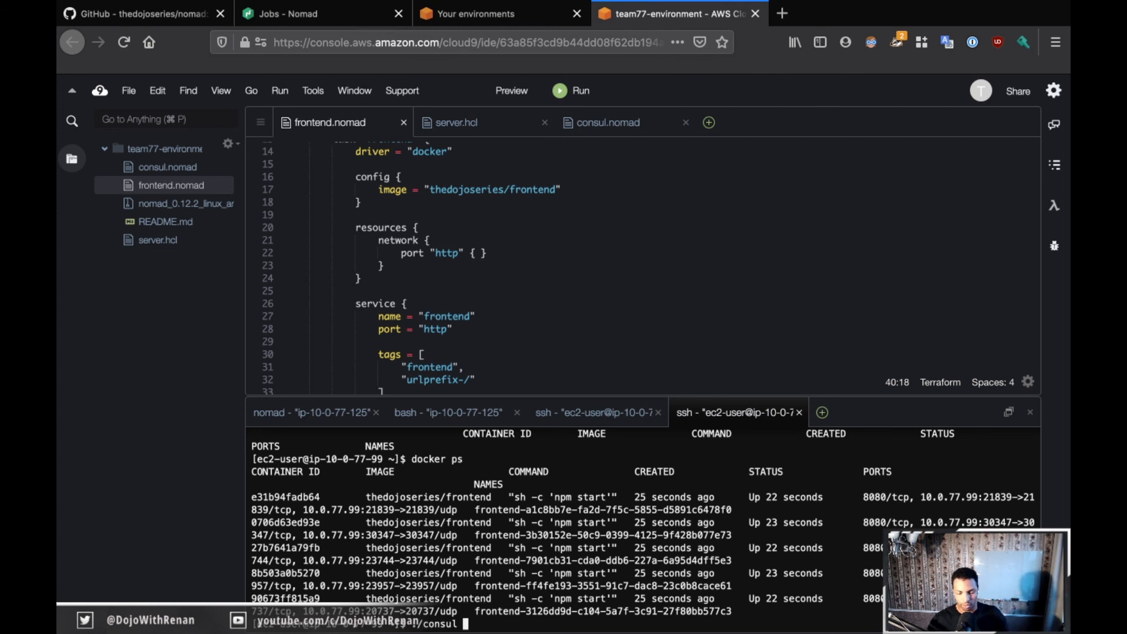
pyautogui.write('catalog services -tags')
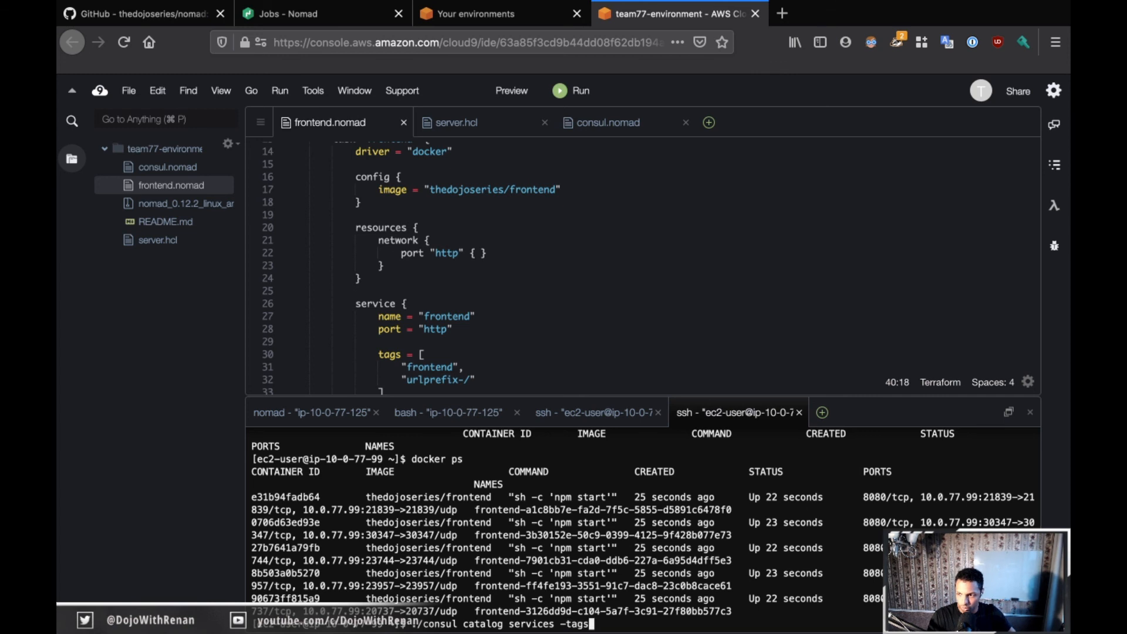
pyautogui.press('Return')
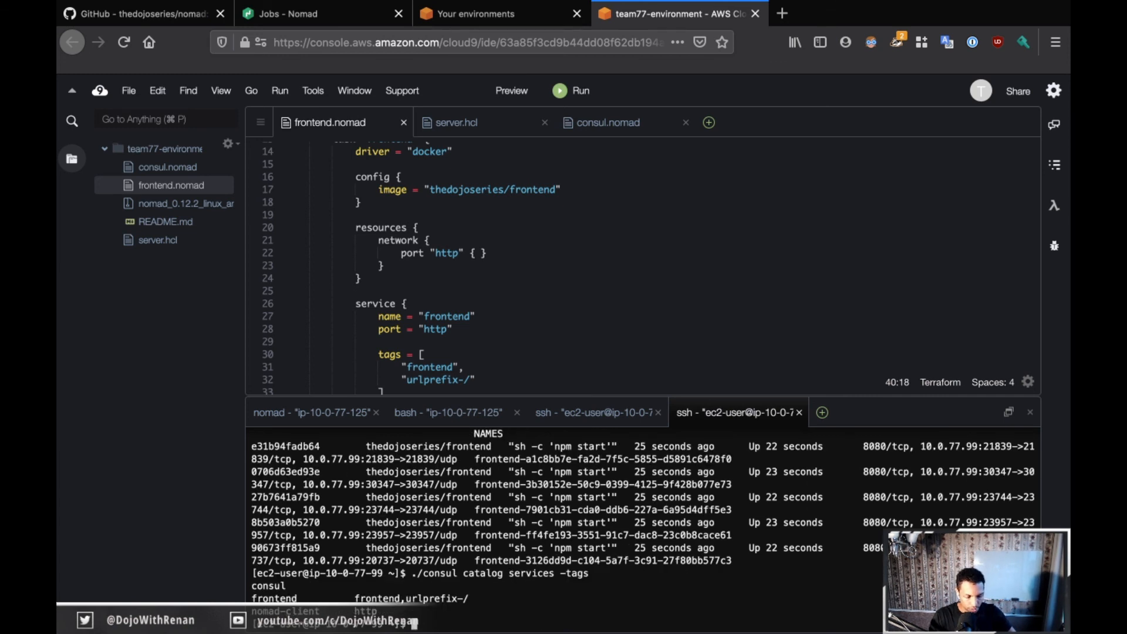